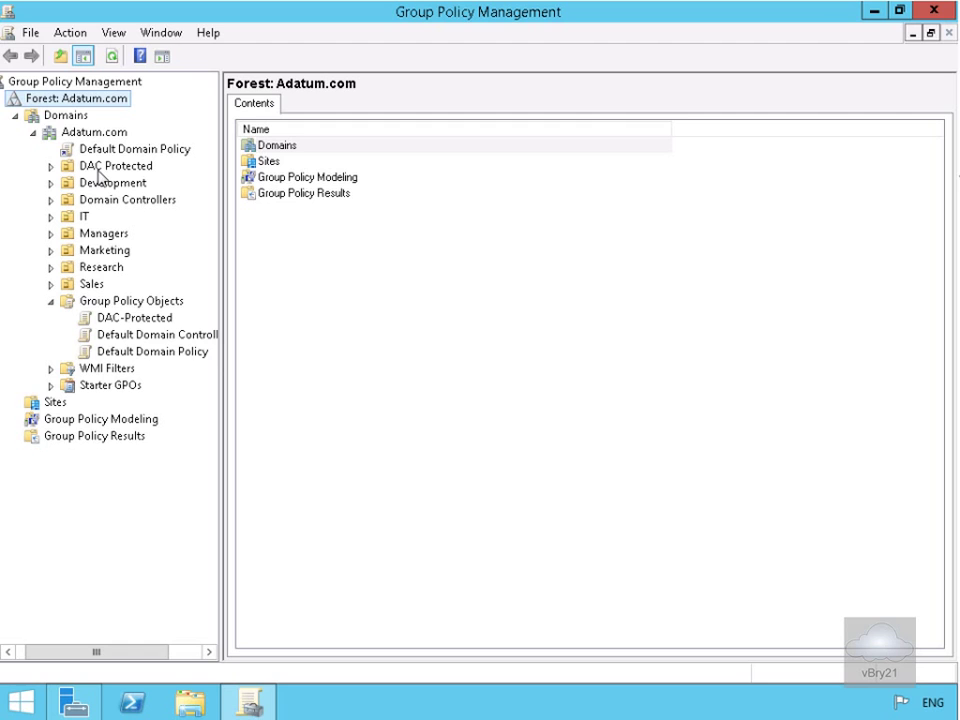
# Edit the DAC-Protected GPO from its right-click menu under Group Policy Objects
pyautogui.rightClick(136, 316)
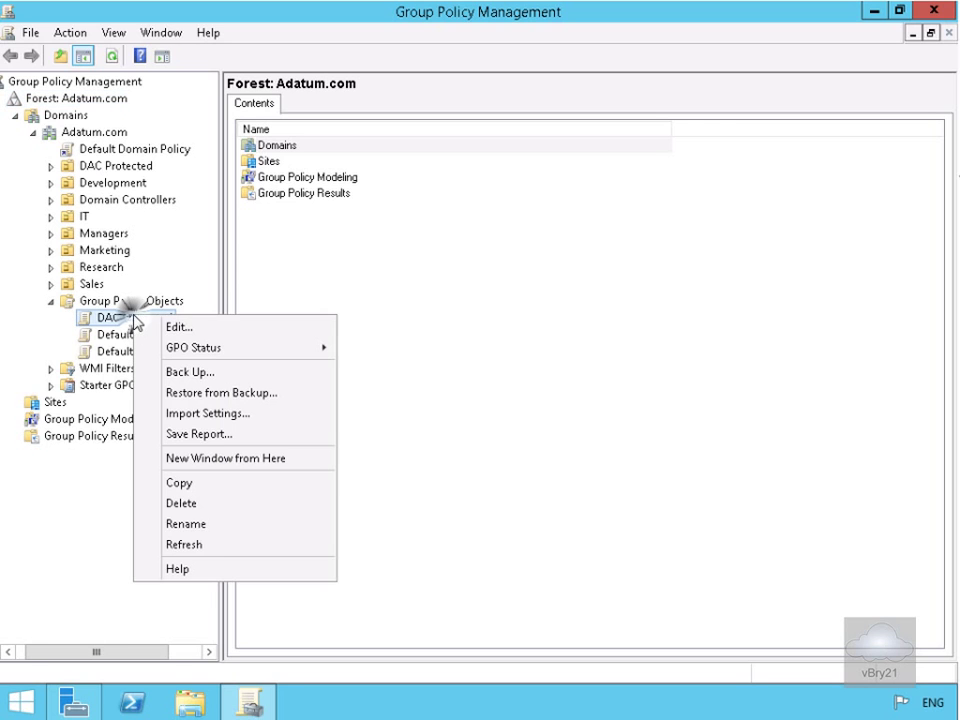
pyautogui.click(178, 326)
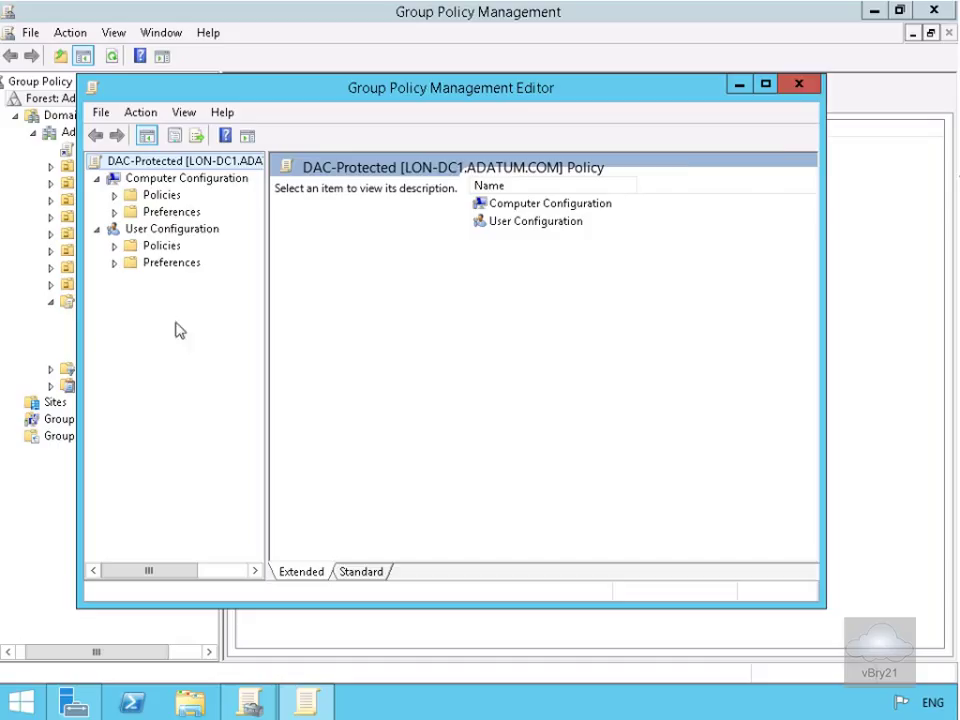
# Maximize the editor and expand Policies > Windows Settings > Security Settings > Advanced Audit Policy Configuration to Audit Policies
pyautogui.click(764, 84)
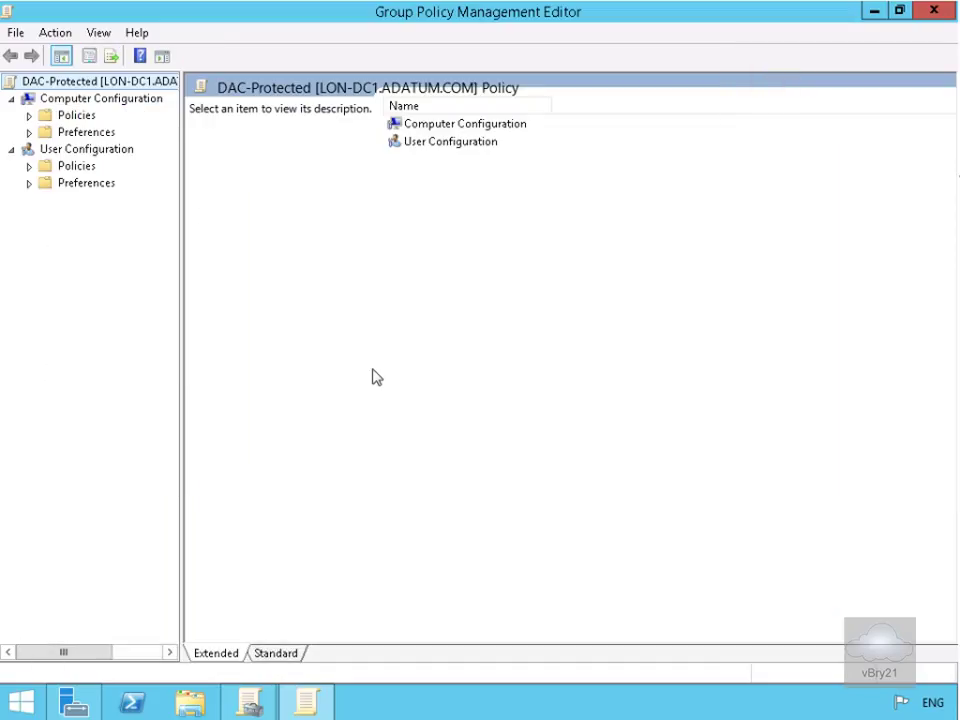
pyautogui.moveTo(80, 184)
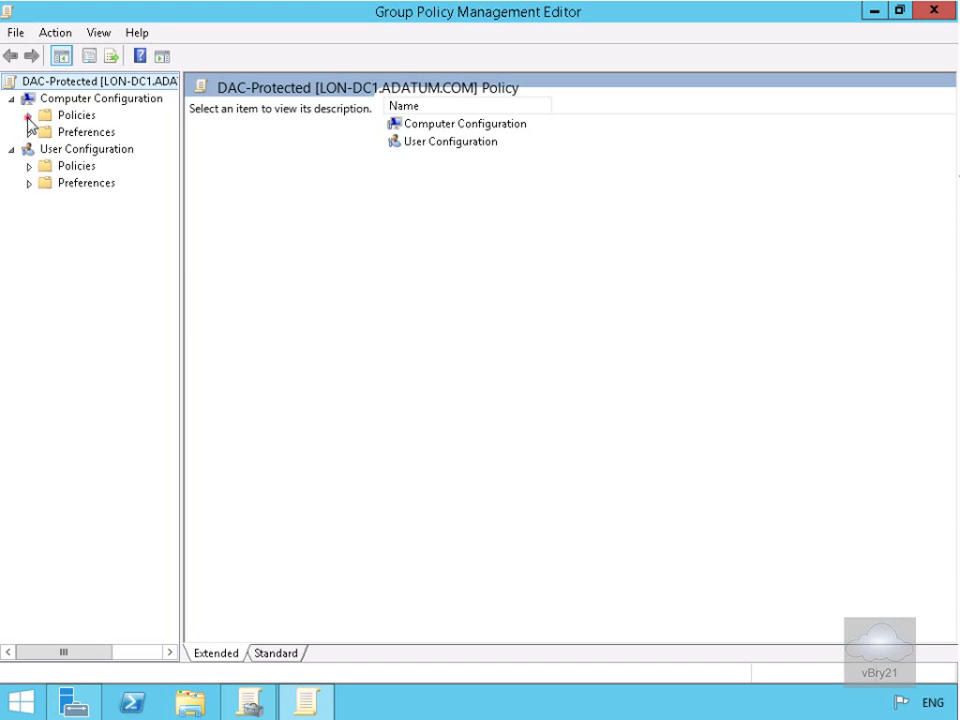
pyautogui.click(30, 114)
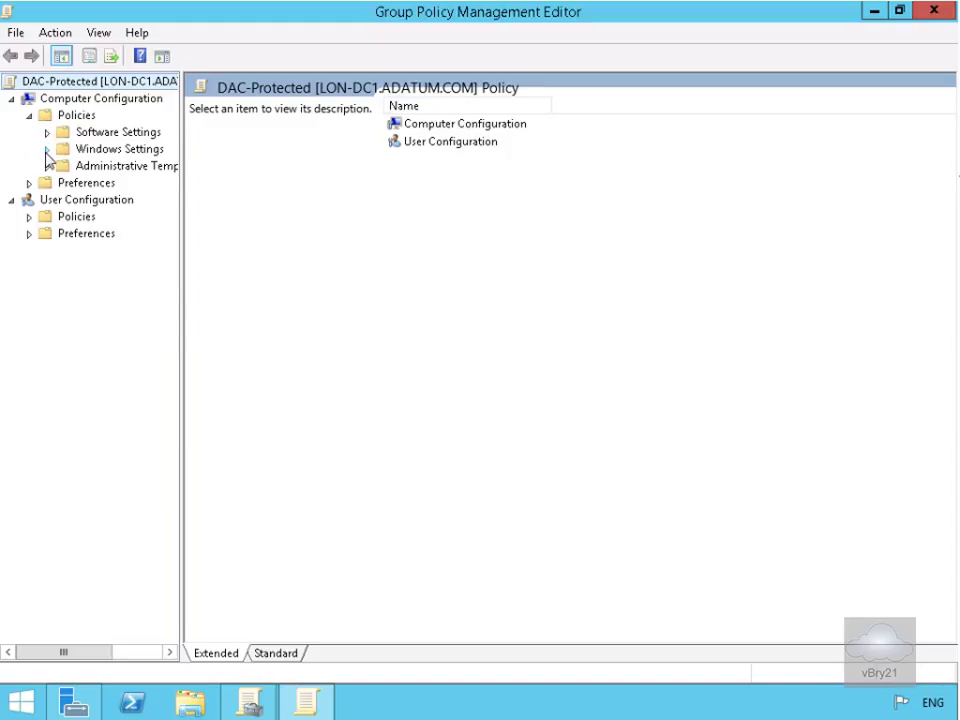
pyautogui.click(64, 148)
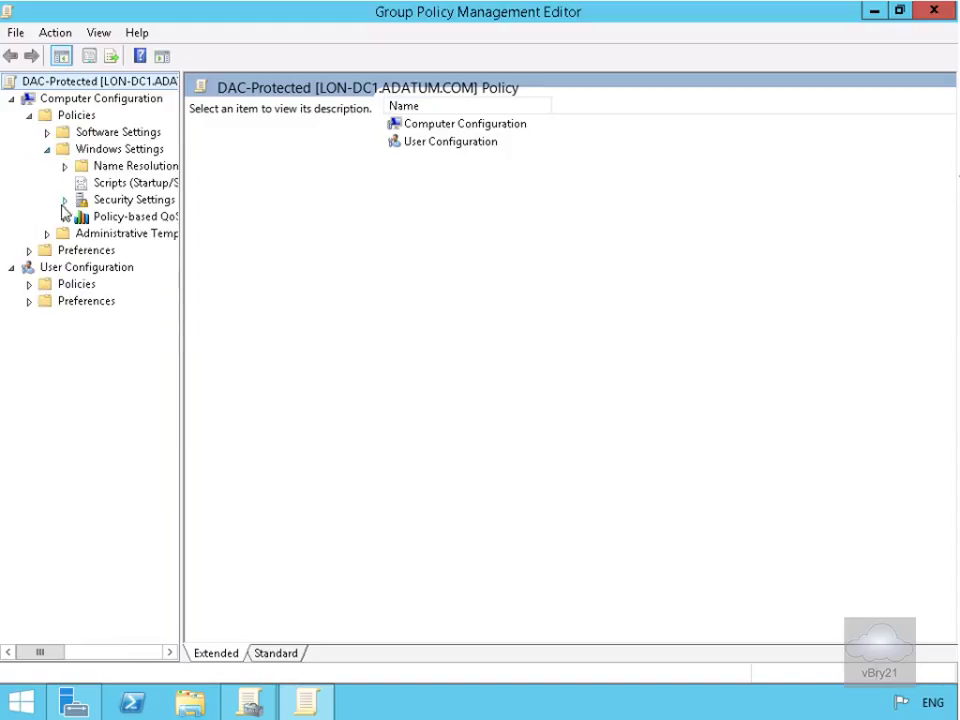
pyautogui.click(64, 200)
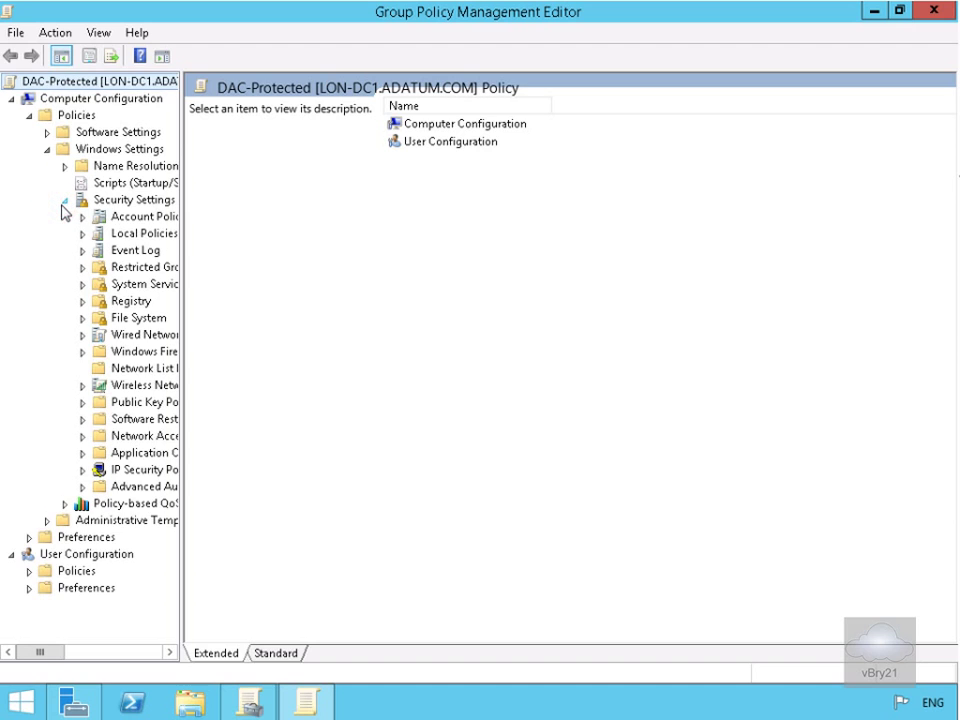
pyautogui.moveTo(136, 496)
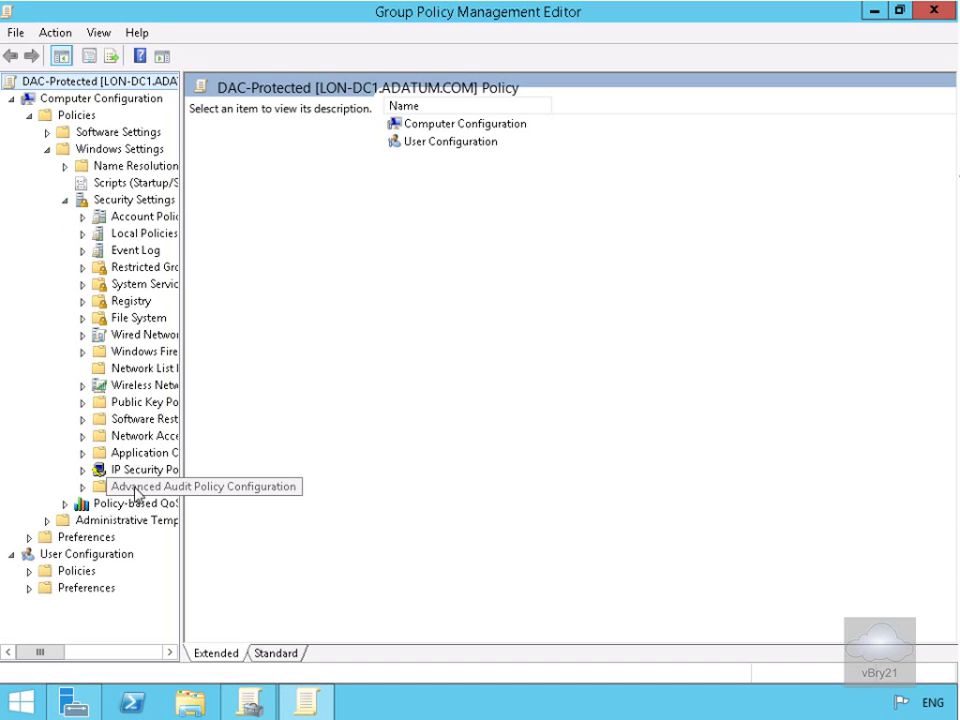
pyautogui.click(140, 486)
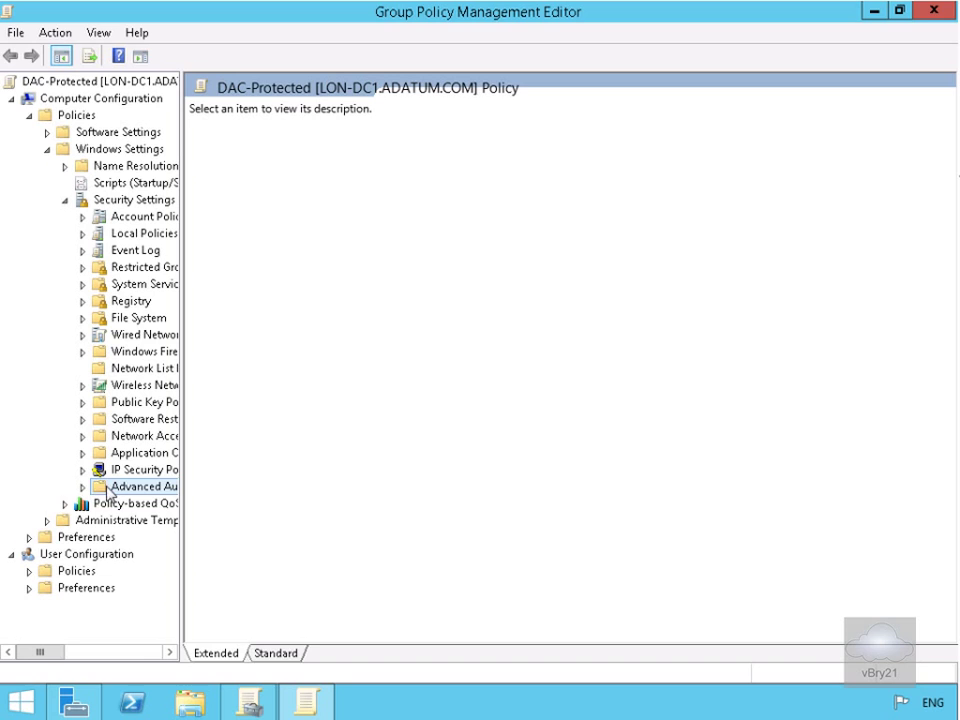
pyautogui.moveTo(110, 504)
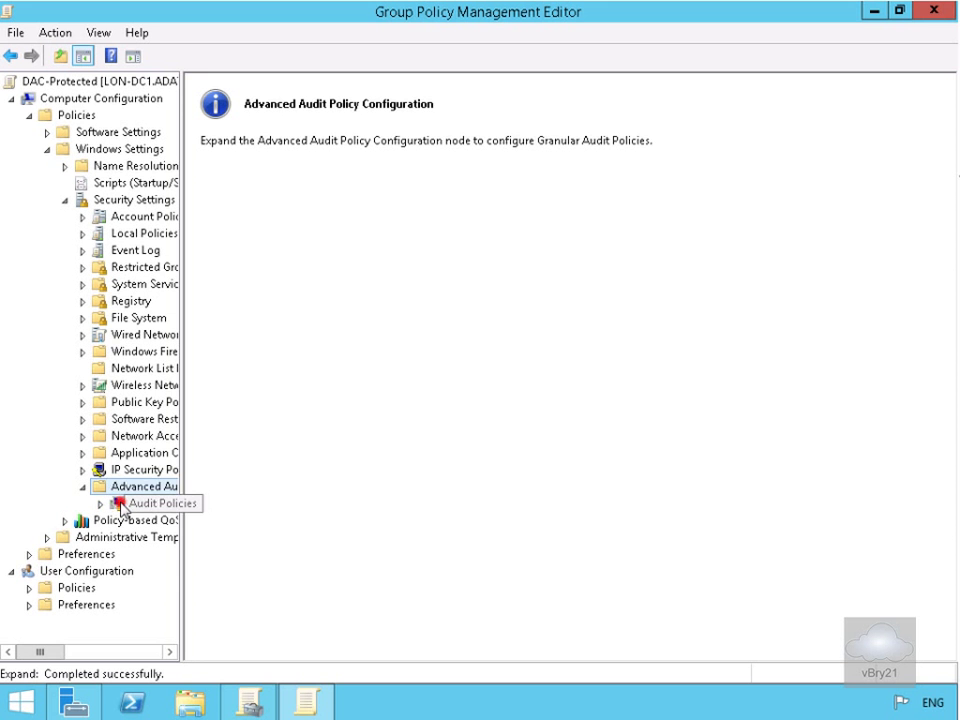
pyautogui.click(160, 504)
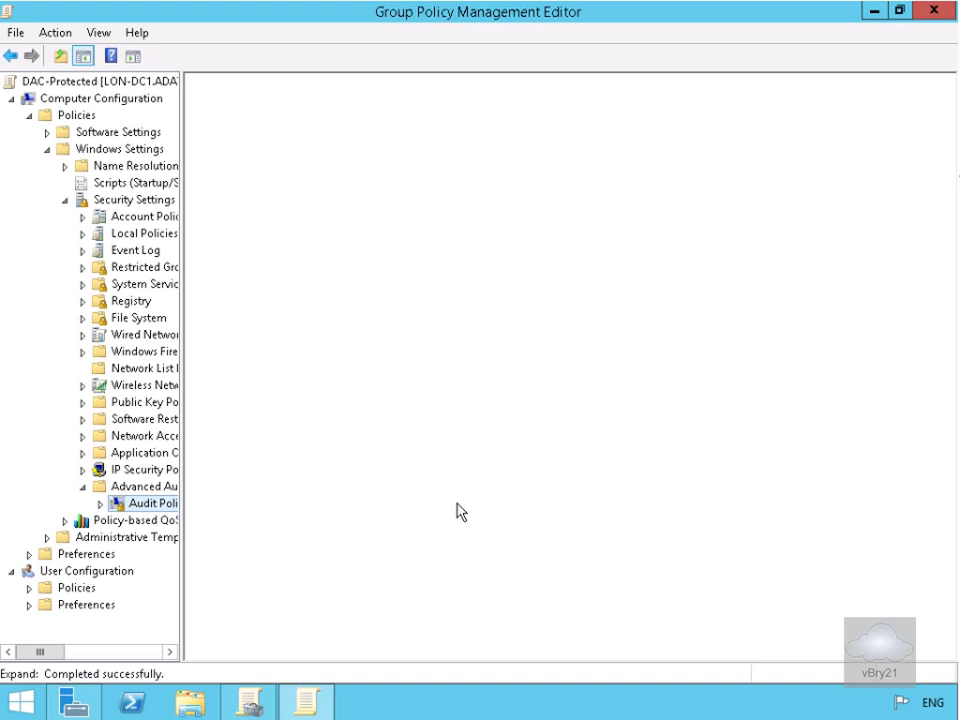
# Show the Audit Policies overview with the Object Access category and its subcategories
pyautogui.click(150, 502)
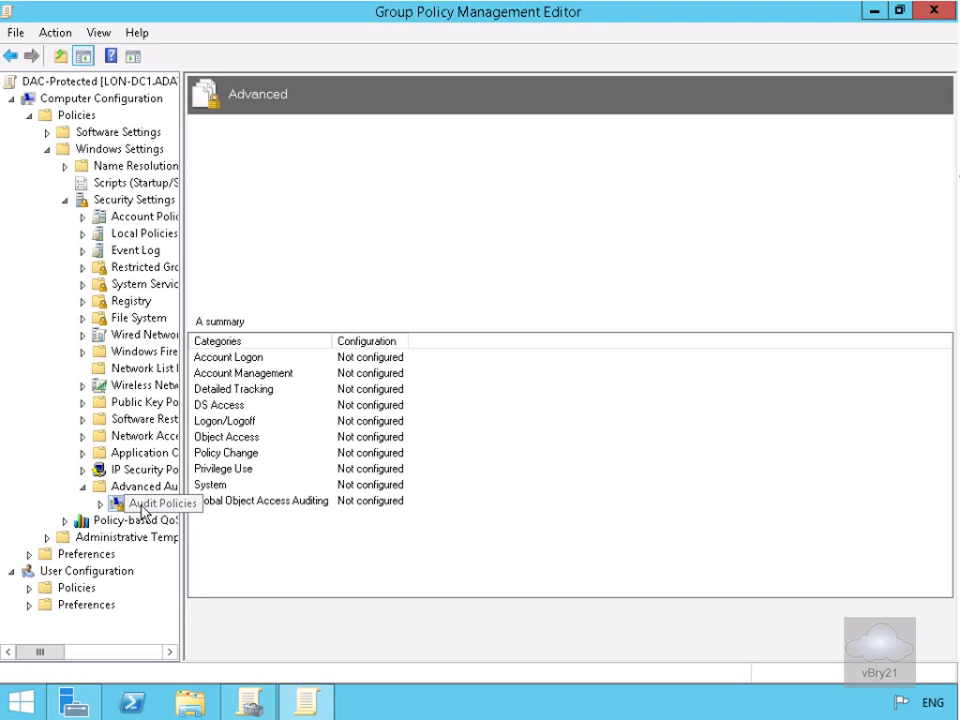
pyautogui.click(160, 502)
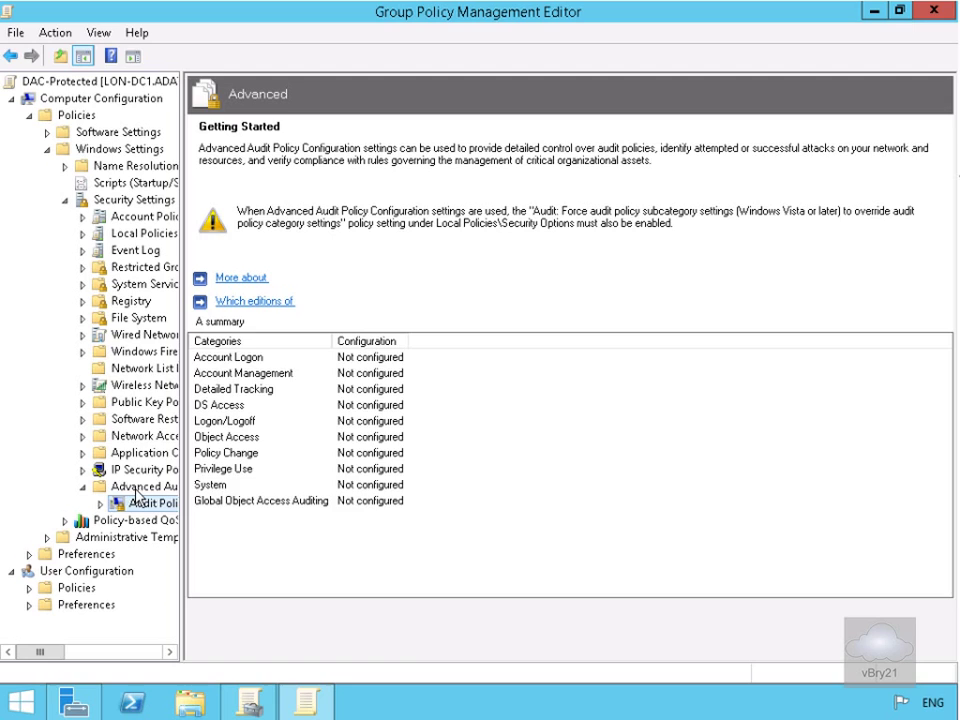
pyautogui.moveTo(244, 394)
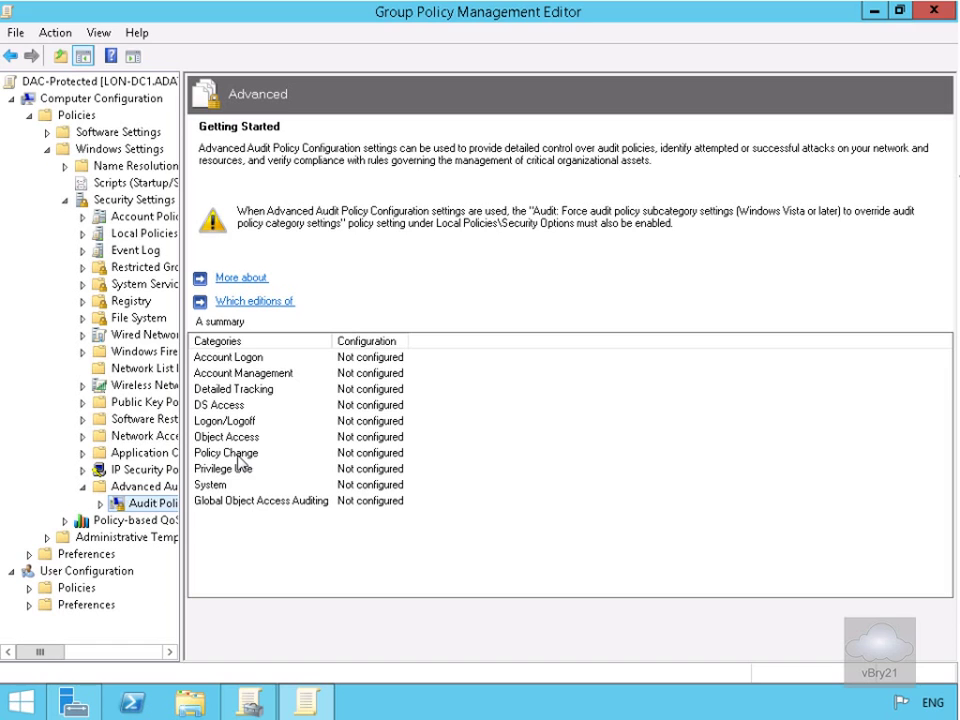
pyautogui.moveTo(236, 440)
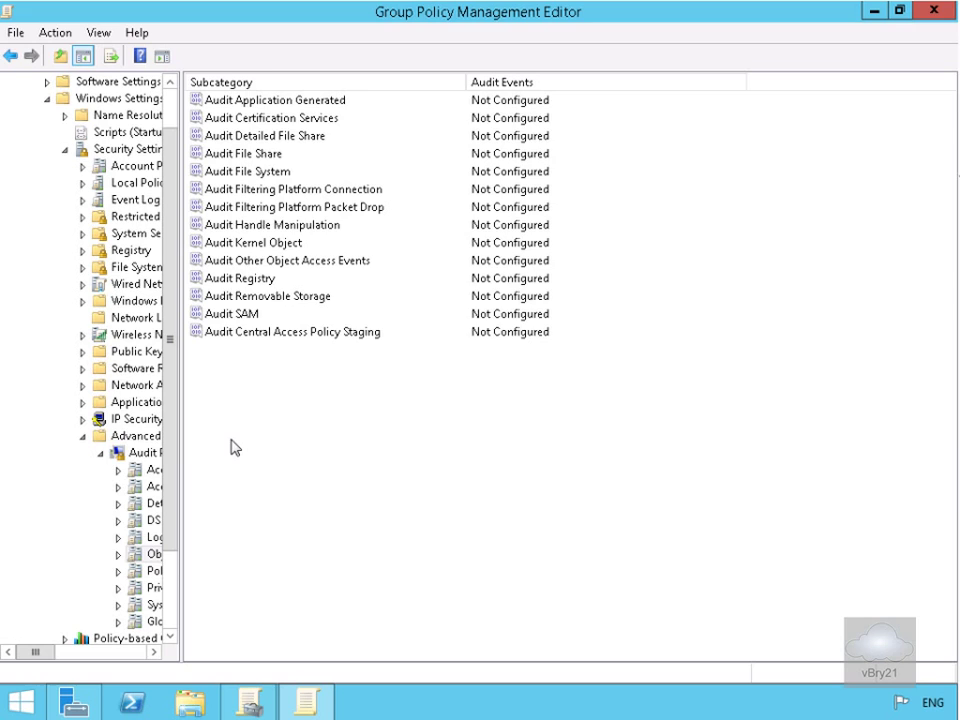
pyautogui.moveTo(248, 356)
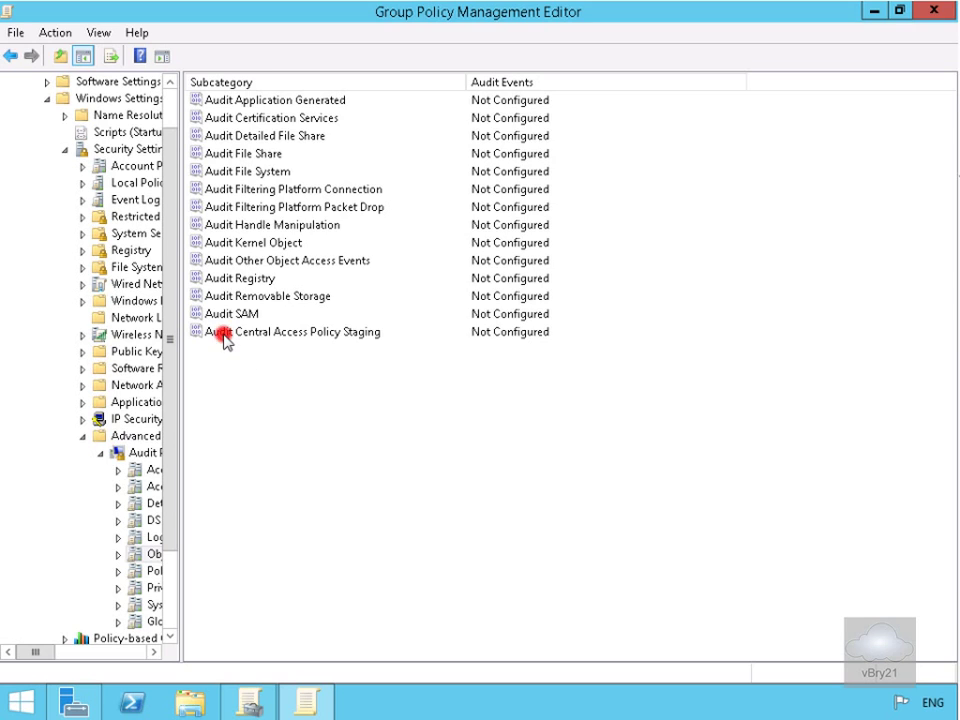
# Configure Audit Central Access Policy Staging to audit both Success and Failure events
pyautogui.doubleClick(294, 332)
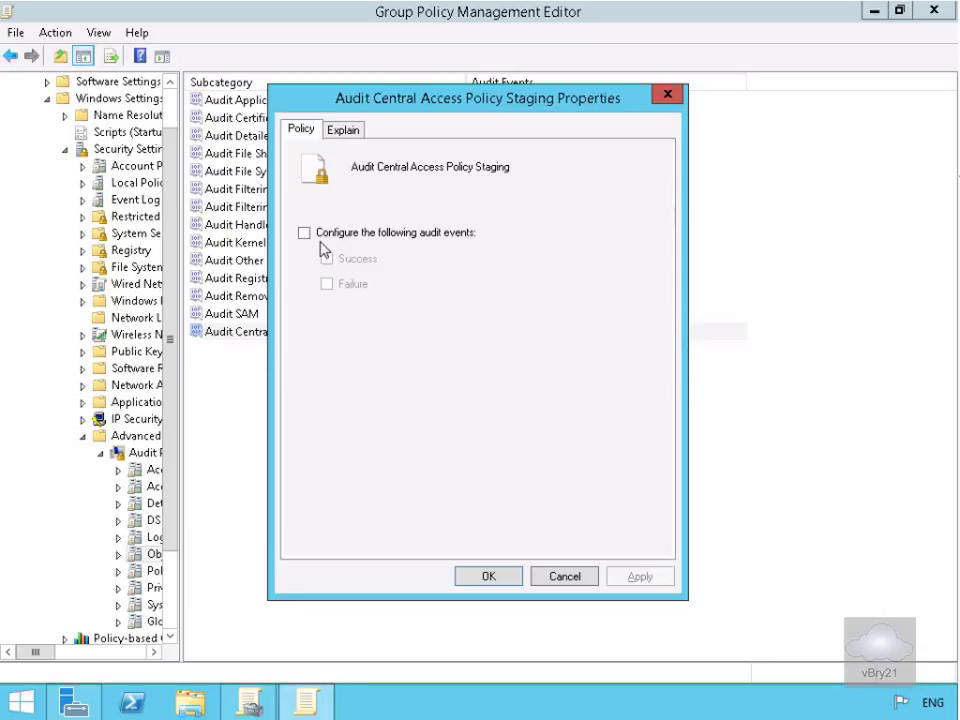
pyautogui.click(304, 232)
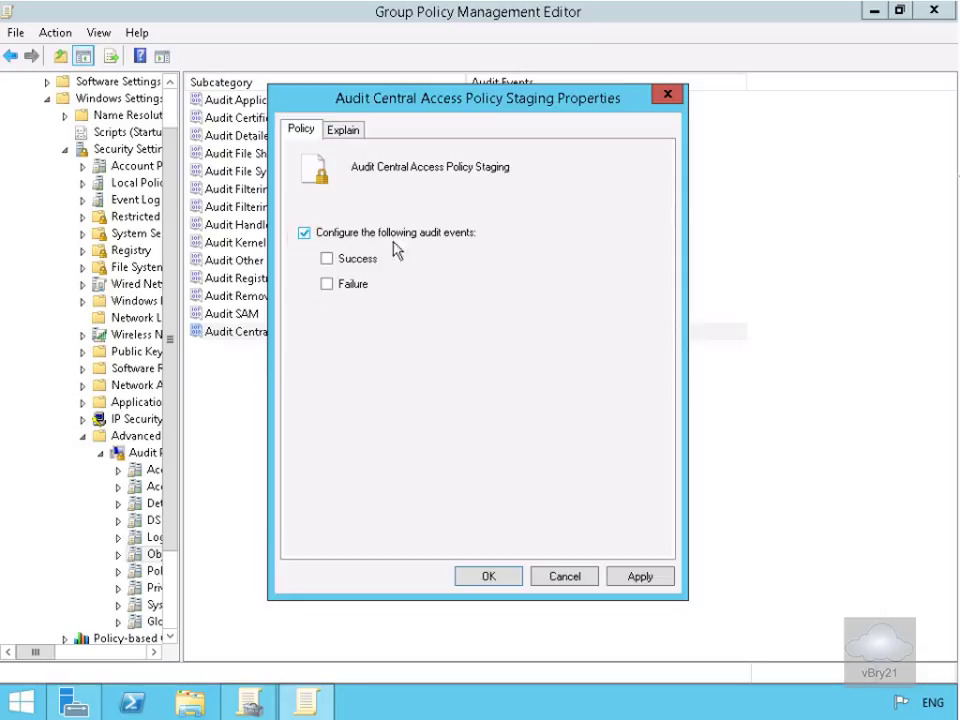
pyautogui.click(326, 258)
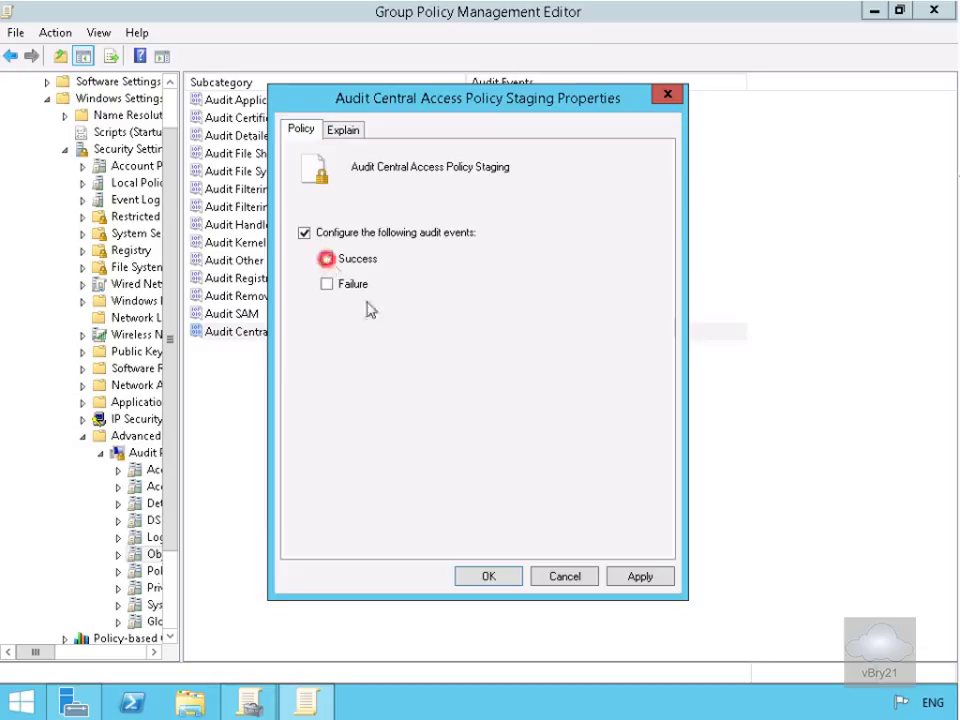
pyautogui.click(326, 284)
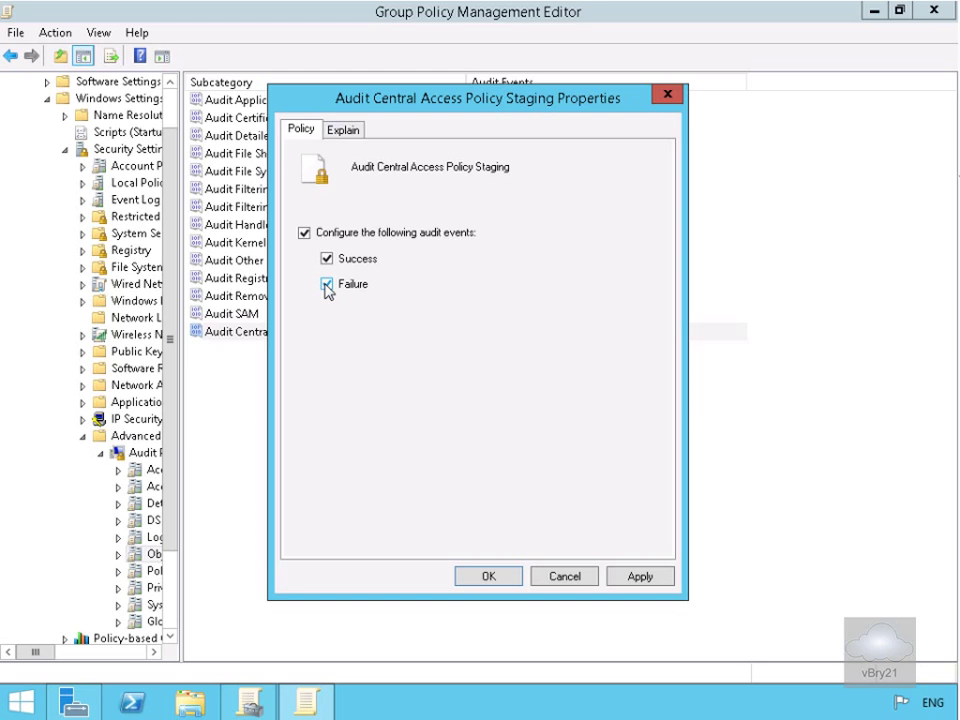
pyautogui.click(326, 284)
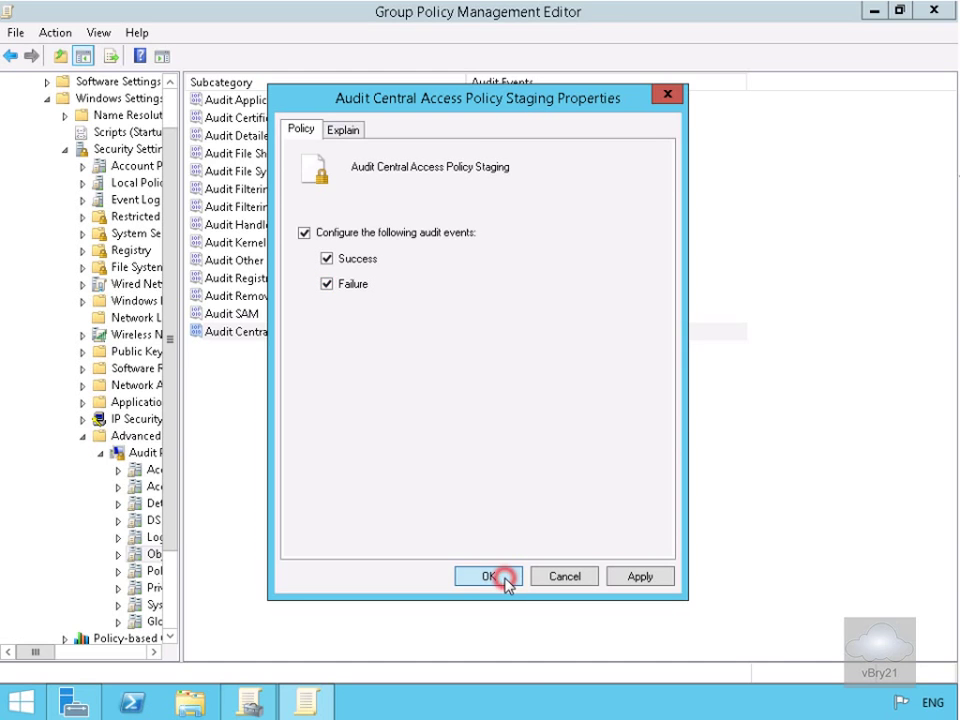
pyautogui.click(488, 576)
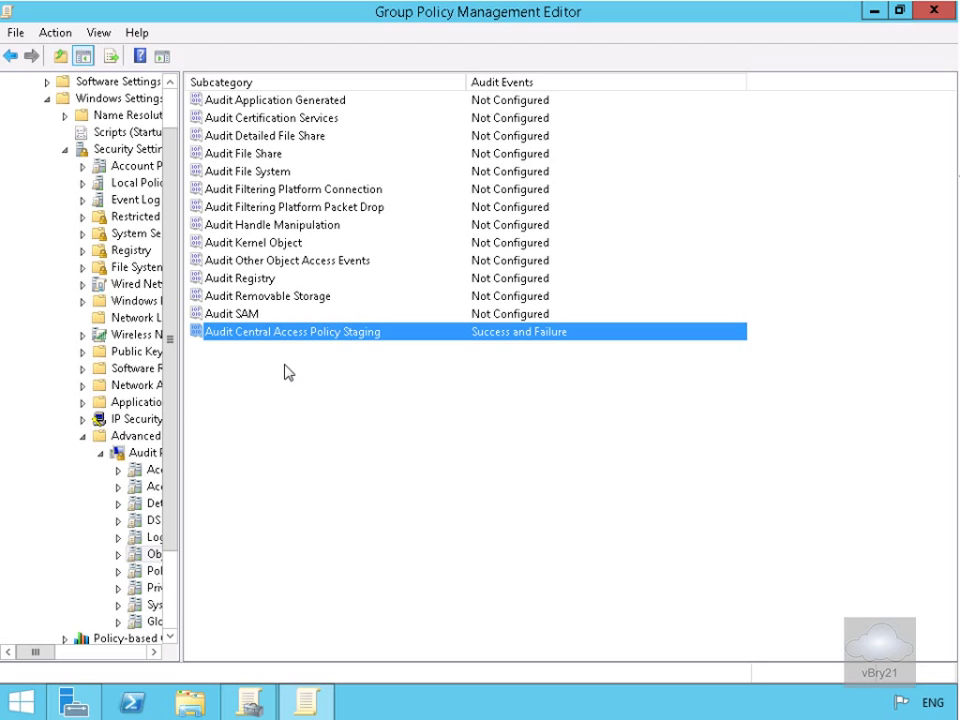
pyautogui.moveTo(896, 56)
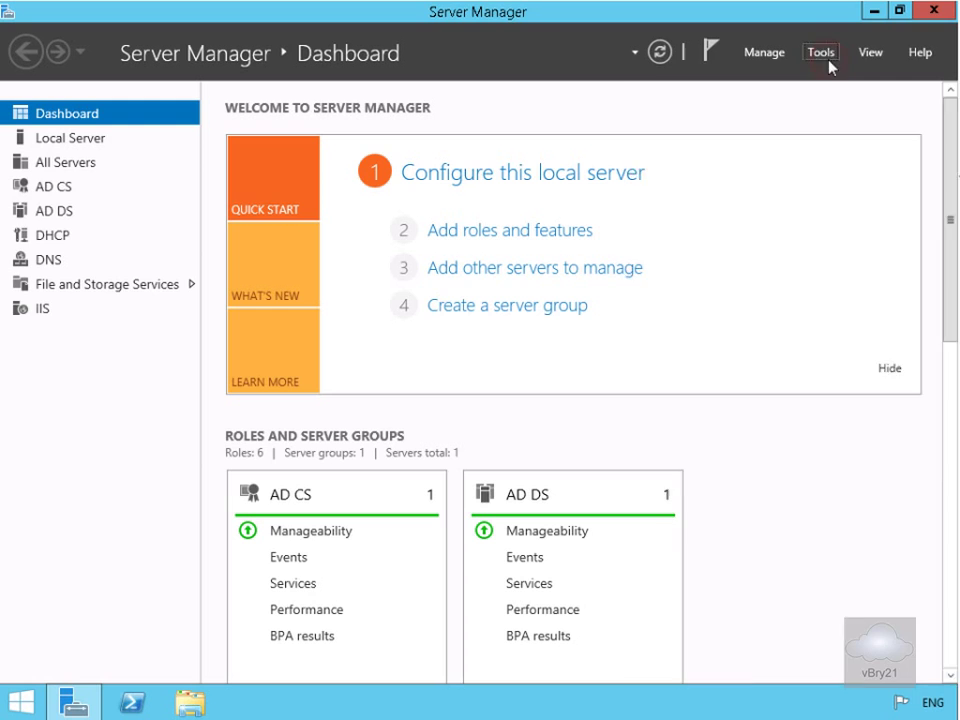
# Bring up the Server Manager Tools menu of administrative tools
pyautogui.click(820, 52)
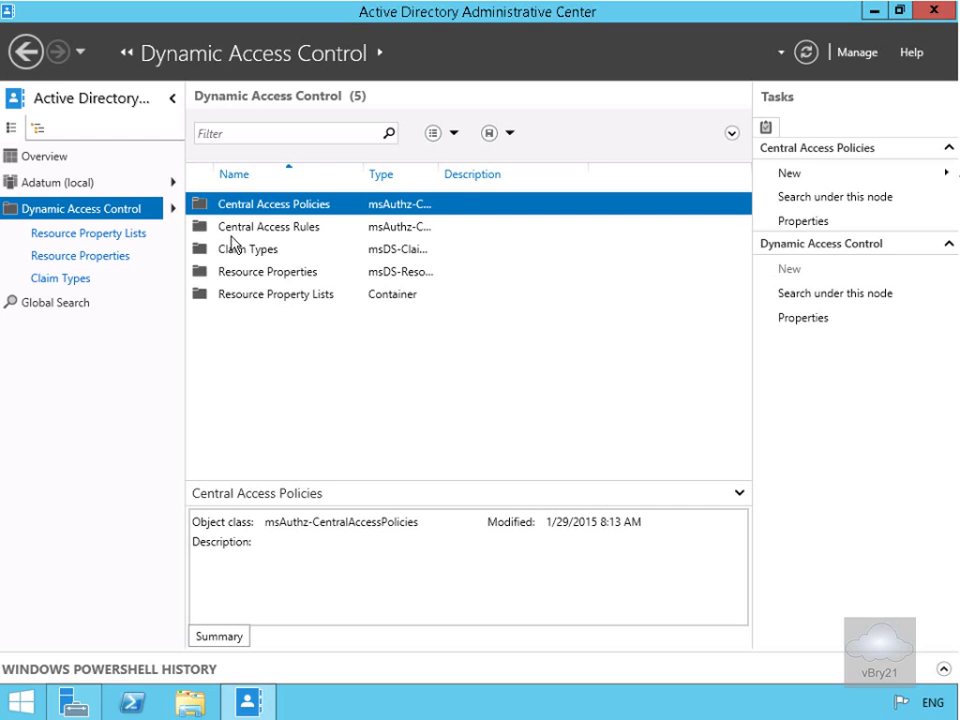
# From Central Access Rules, show the properties of the Department Match rule
pyautogui.click(268, 226)
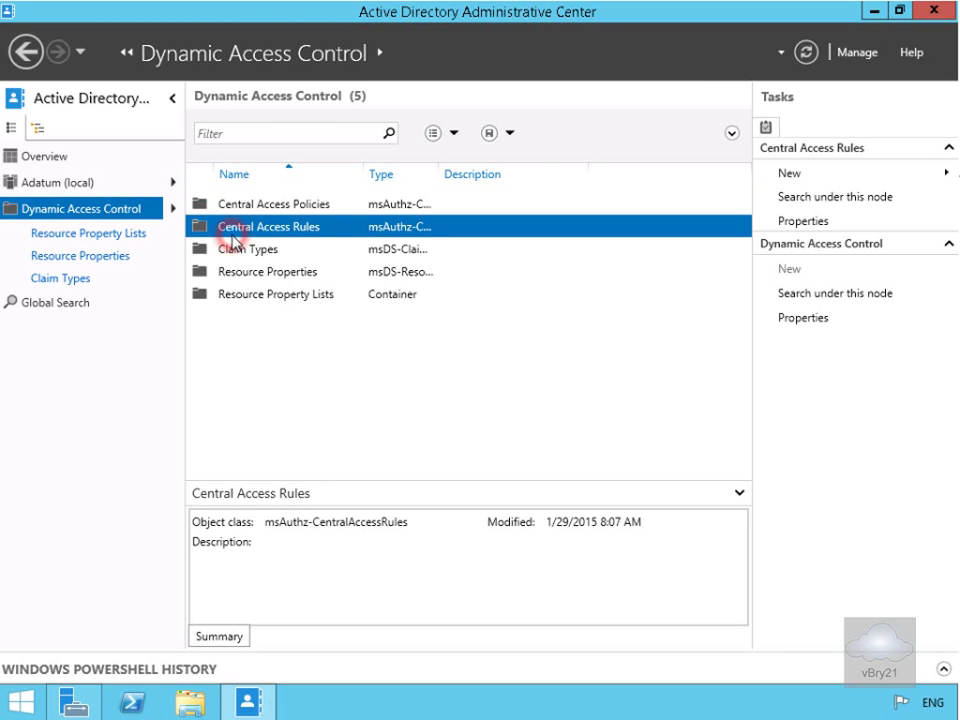
pyautogui.doubleClick(268, 226)
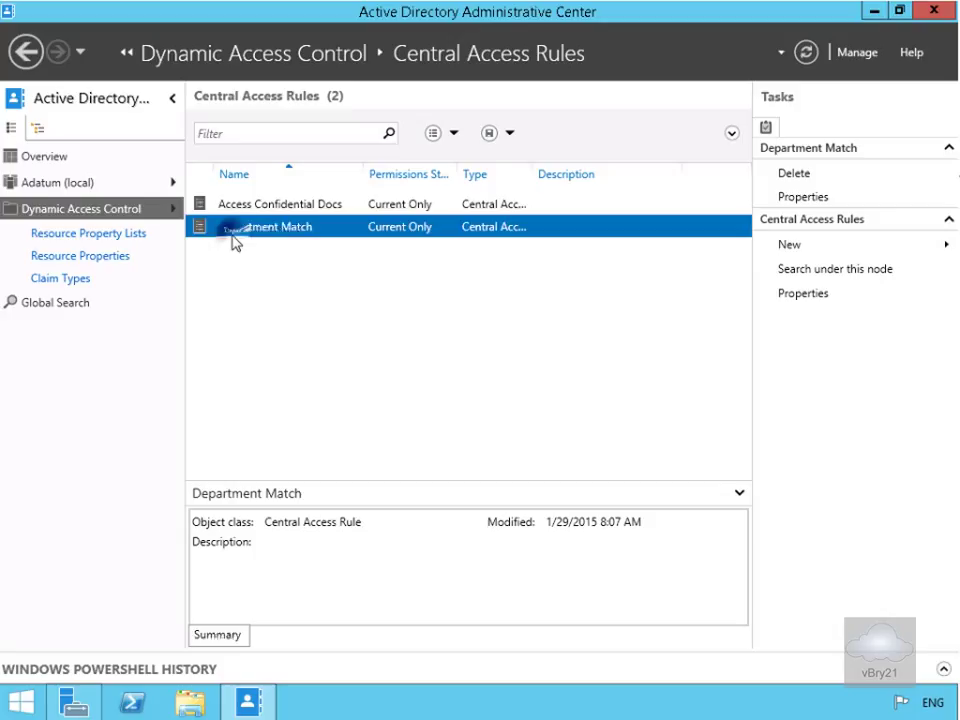
pyautogui.rightClick(264, 226)
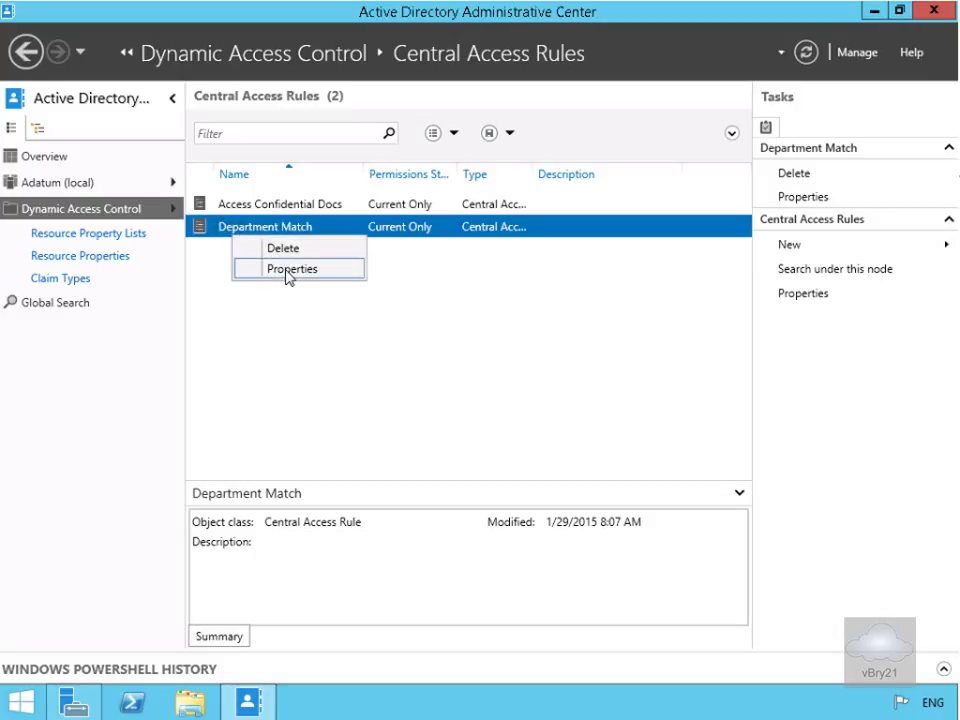
pyautogui.click(292, 268)
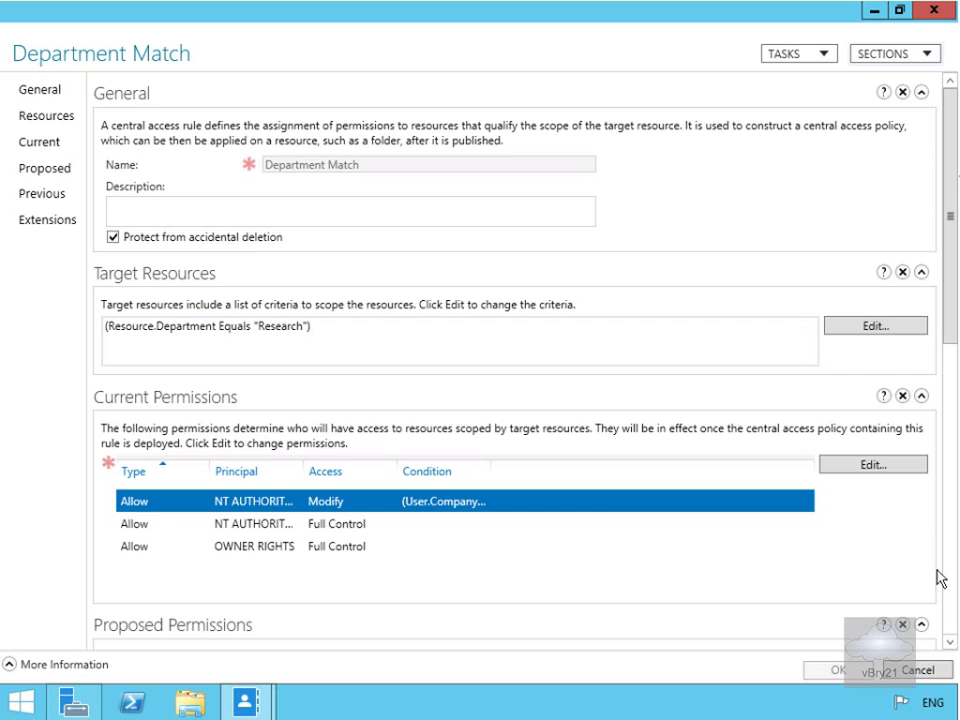
# Scroll the Department Match properties down to the Proposed Permissions section
pyautogui.scroll(-3)
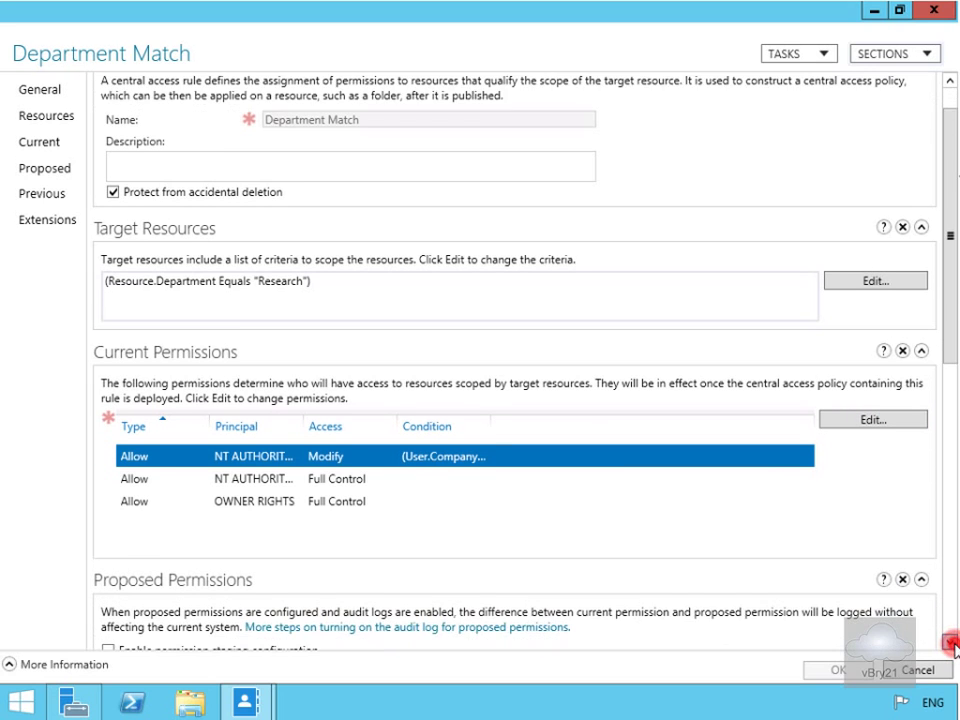
pyautogui.scroll(-3)
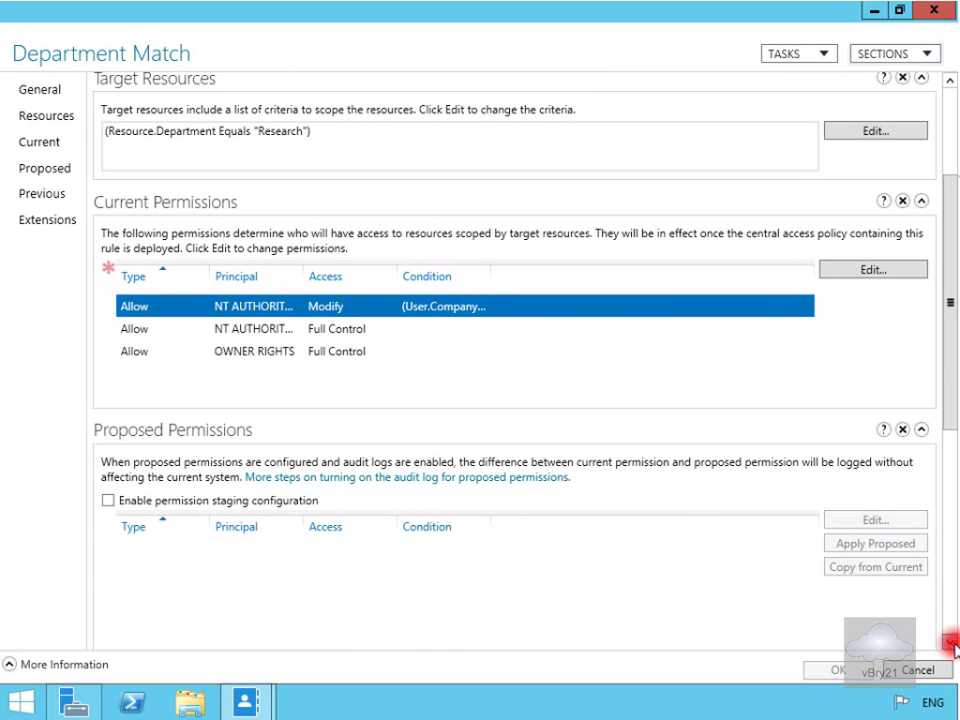
pyautogui.scroll(-3)
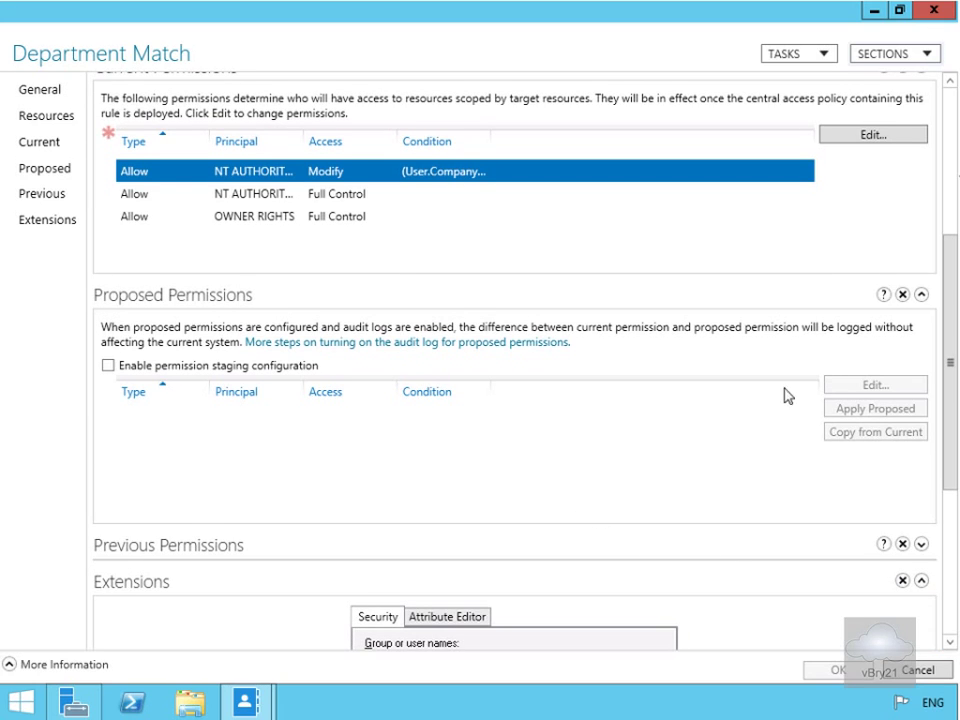
pyautogui.moveTo(356, 364)
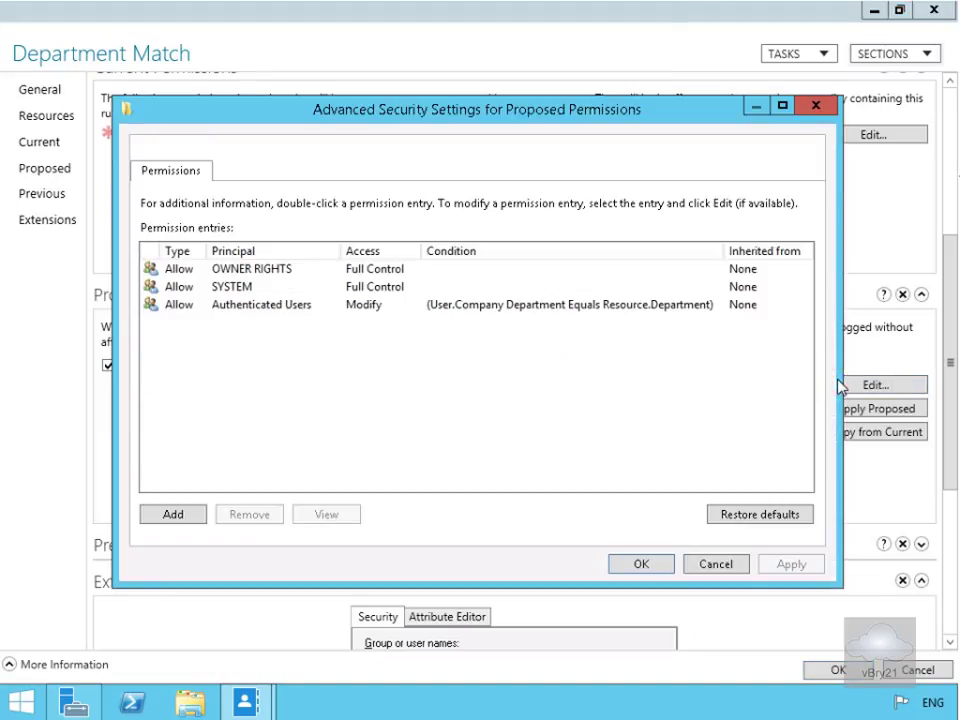
pyautogui.moveTo(370, 344)
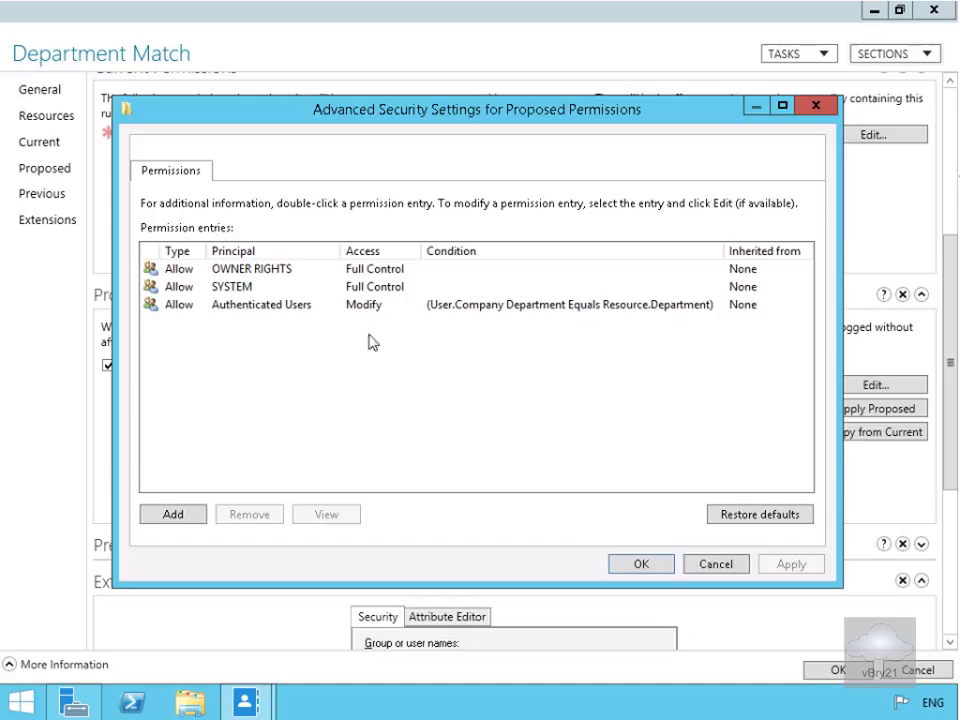
# Select the Authenticated Users proposed permission entry and start editing it
pyautogui.click(262, 304)
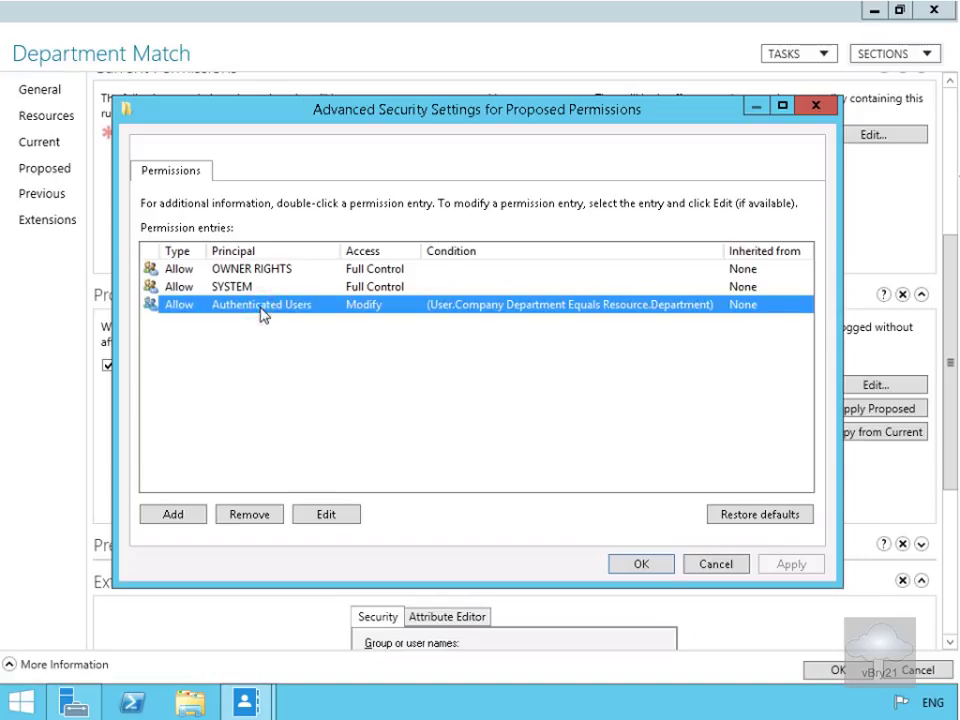
pyautogui.click(326, 512)
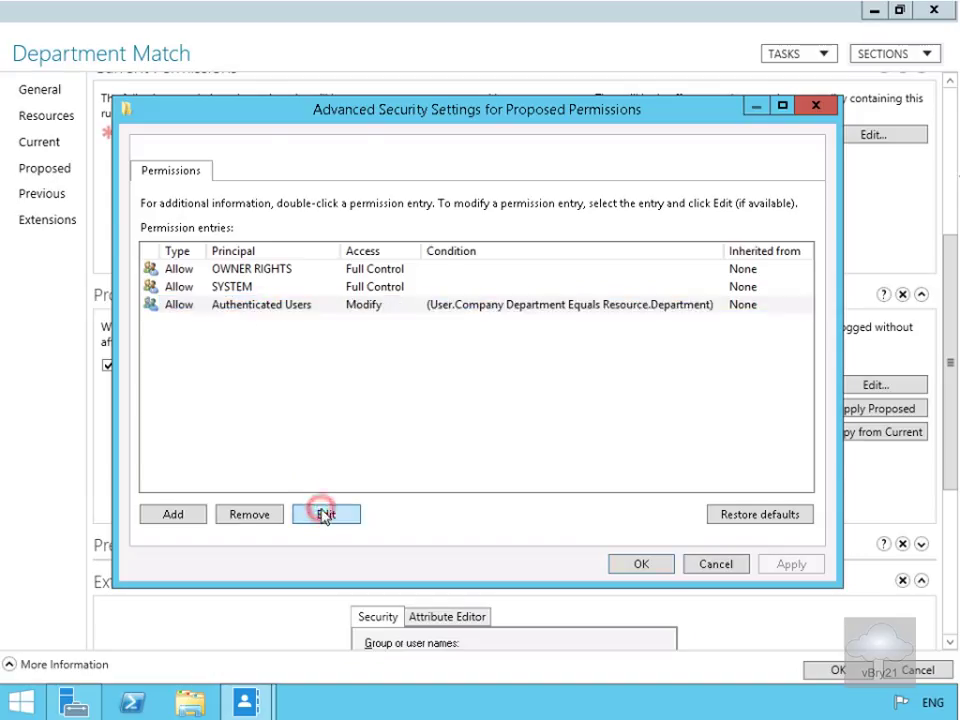
pyautogui.click(324, 512)
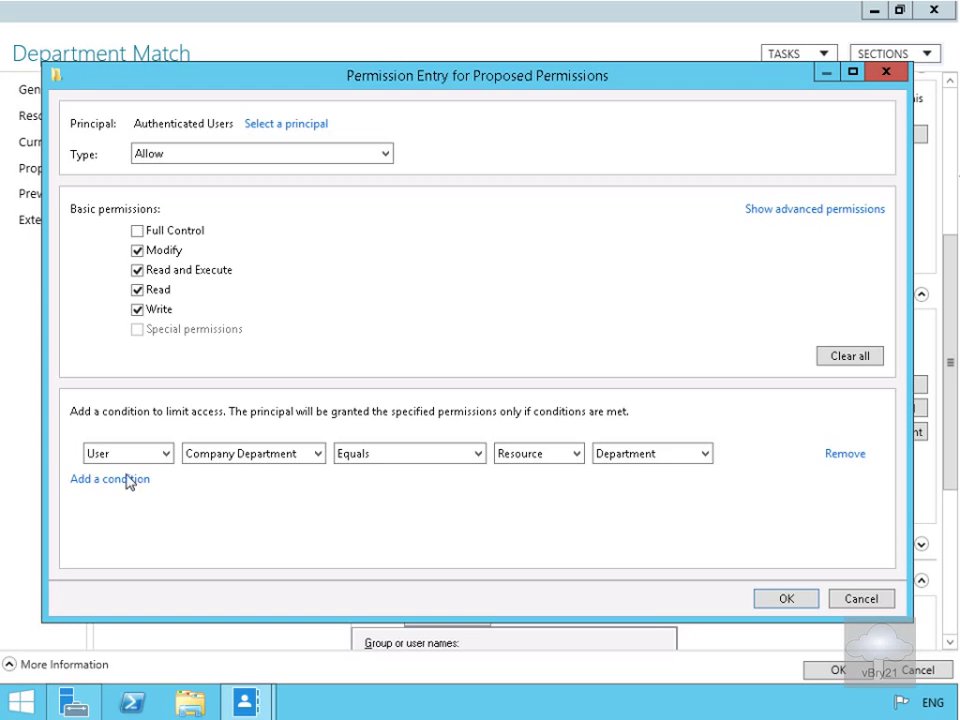
pyautogui.moveTo(262, 480)
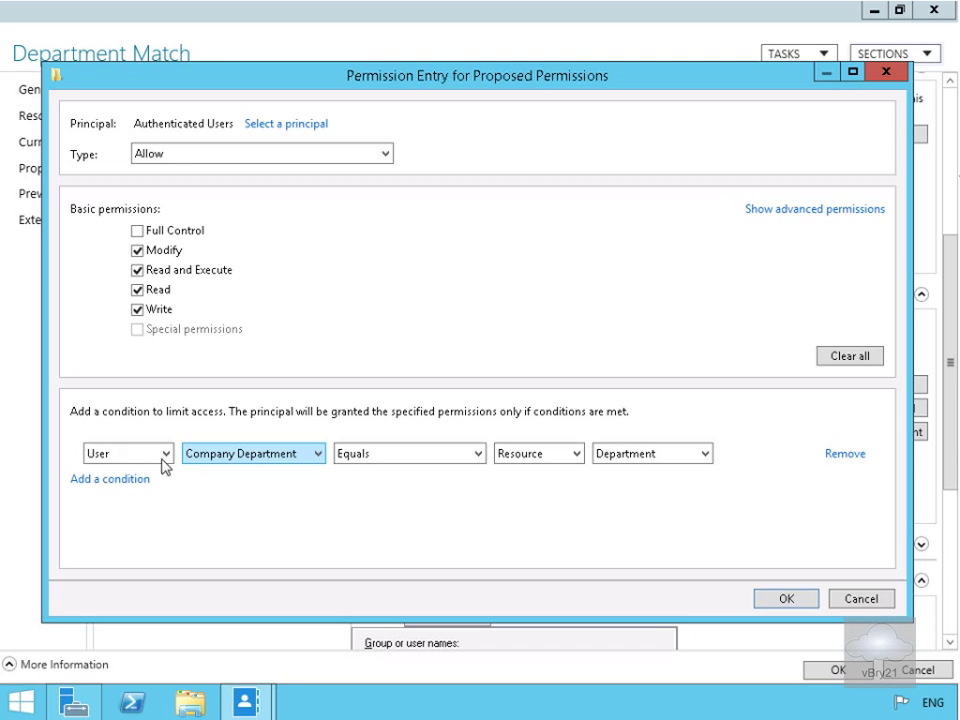
pyautogui.moveTo(240, 464)
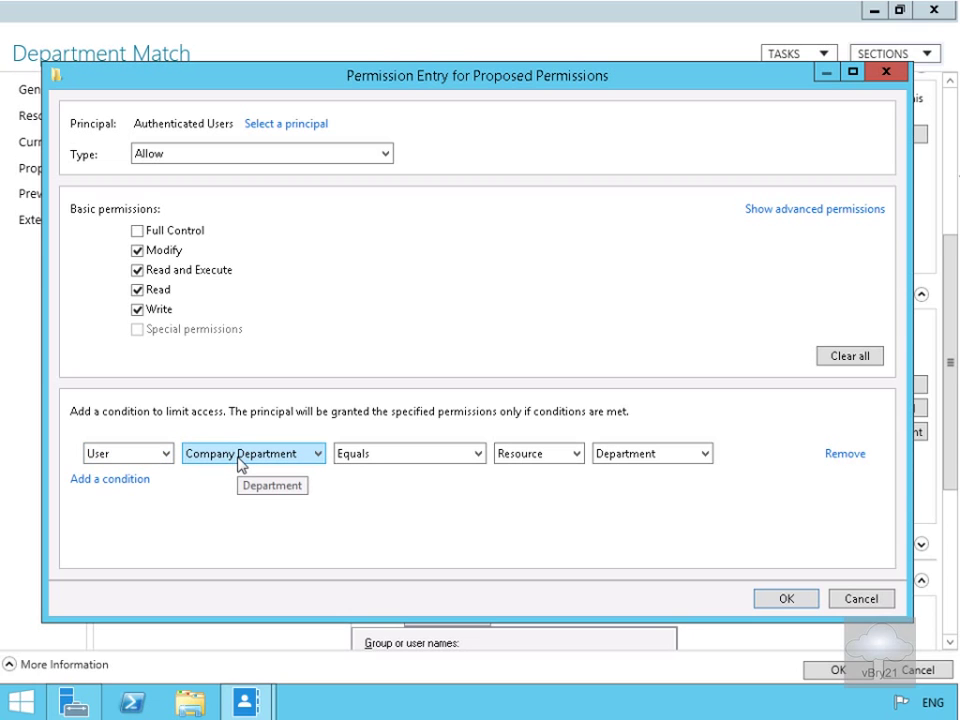
pyautogui.moveTo(264, 464)
pyautogui.write('Marketing')
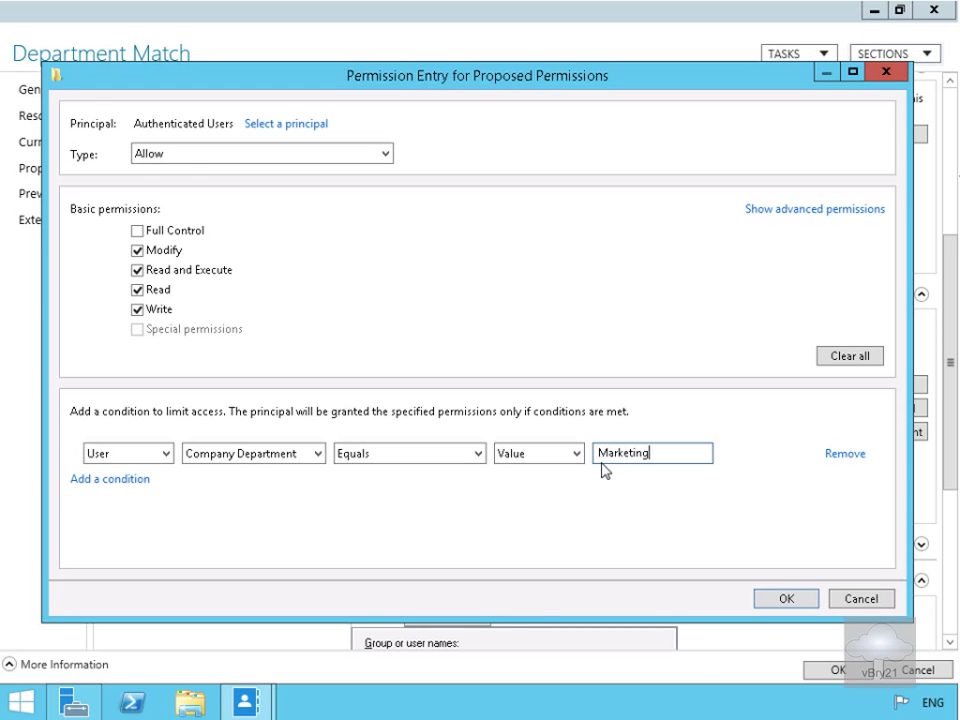
# Confirm the condition User Company Department Equals Value "Marketing" for Authenticated Users
pyautogui.click(786, 598)
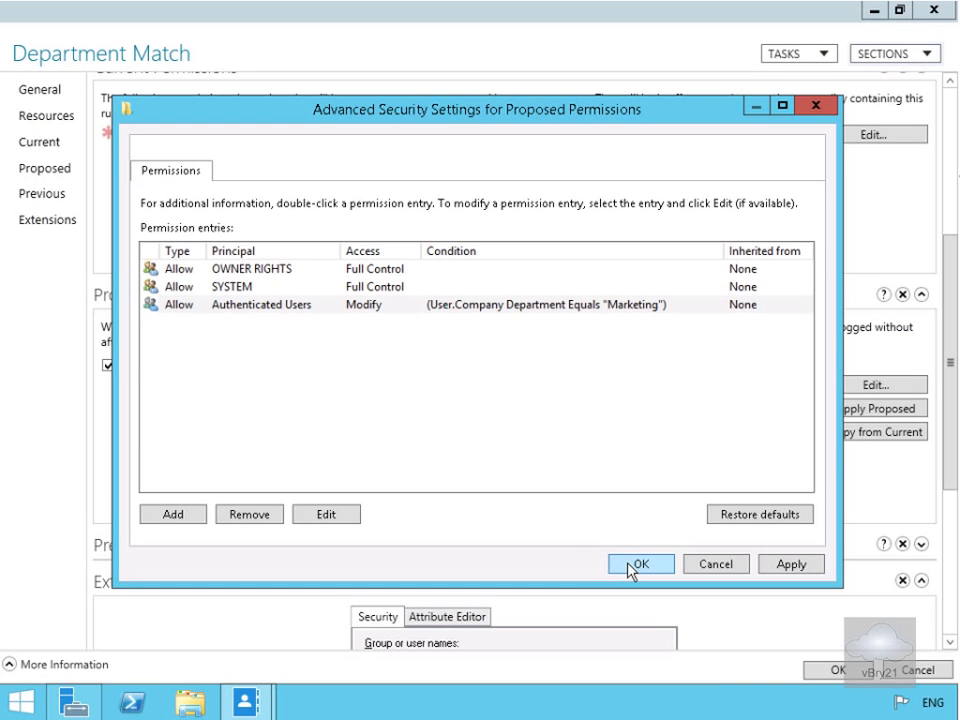
# Accept the proposed permissions and save the Department Match rule, returning to the rules list
pyautogui.click(640, 564)
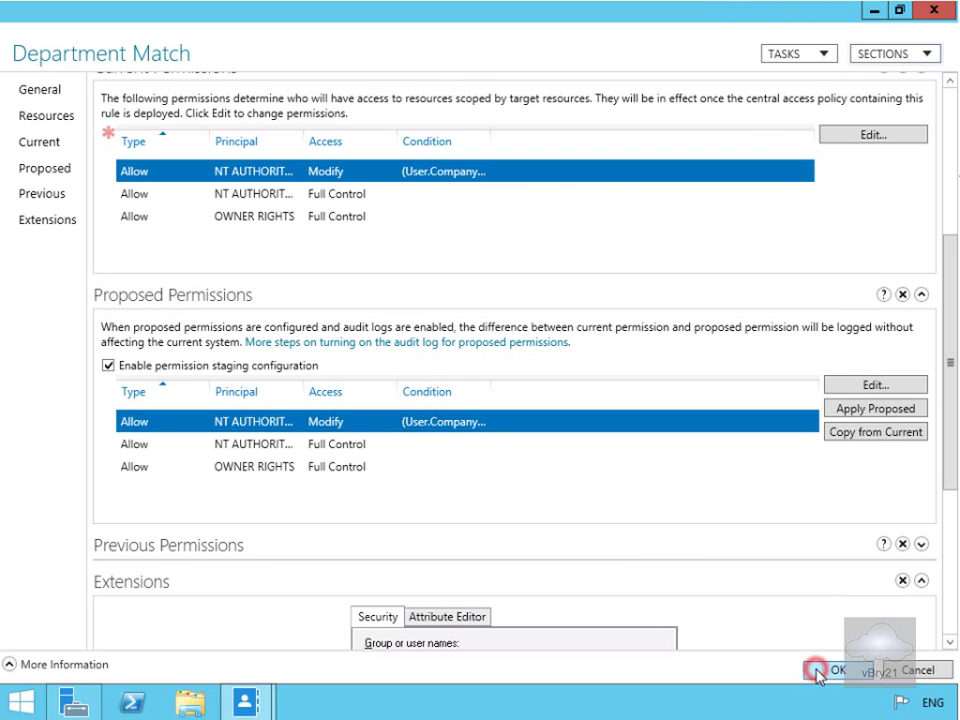
pyautogui.click(838, 670)
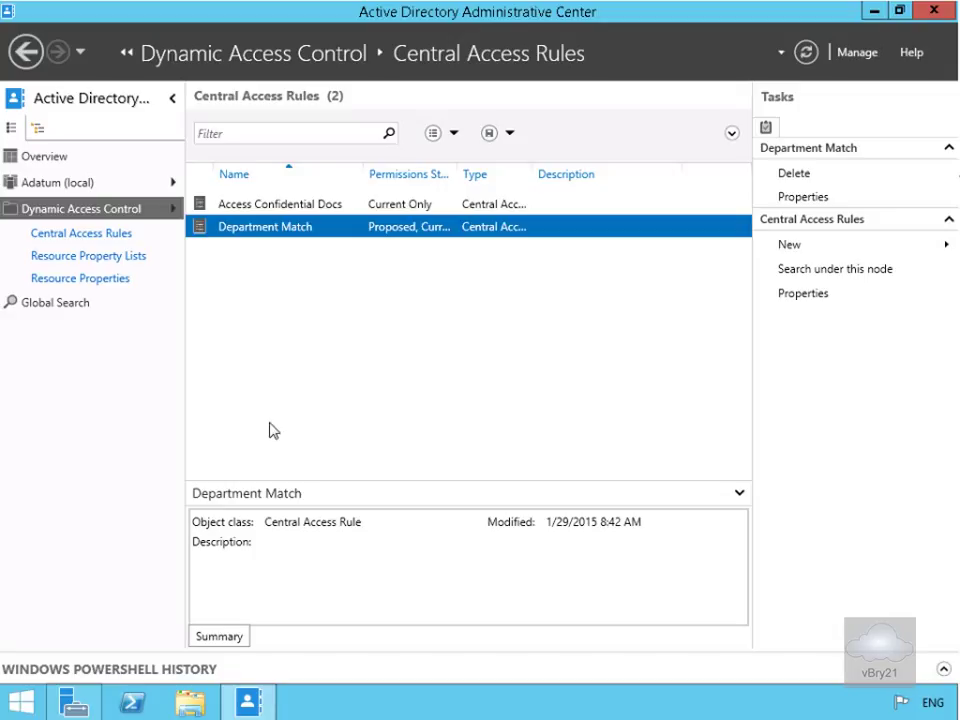
pyautogui.moveTo(336, 378)
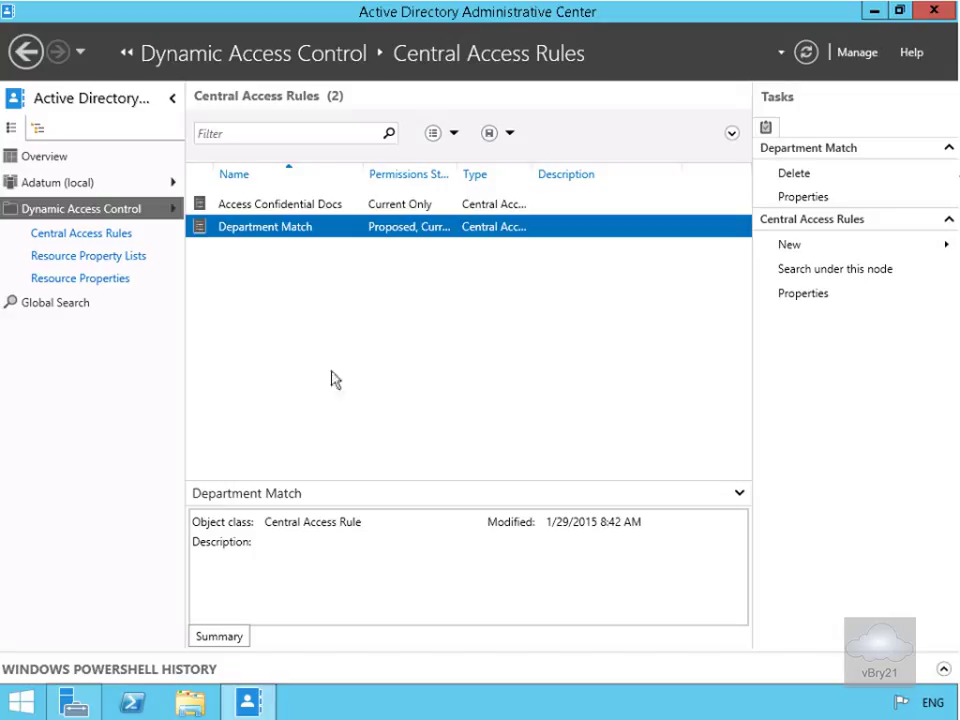
pyautogui.moveTo(308, 332)
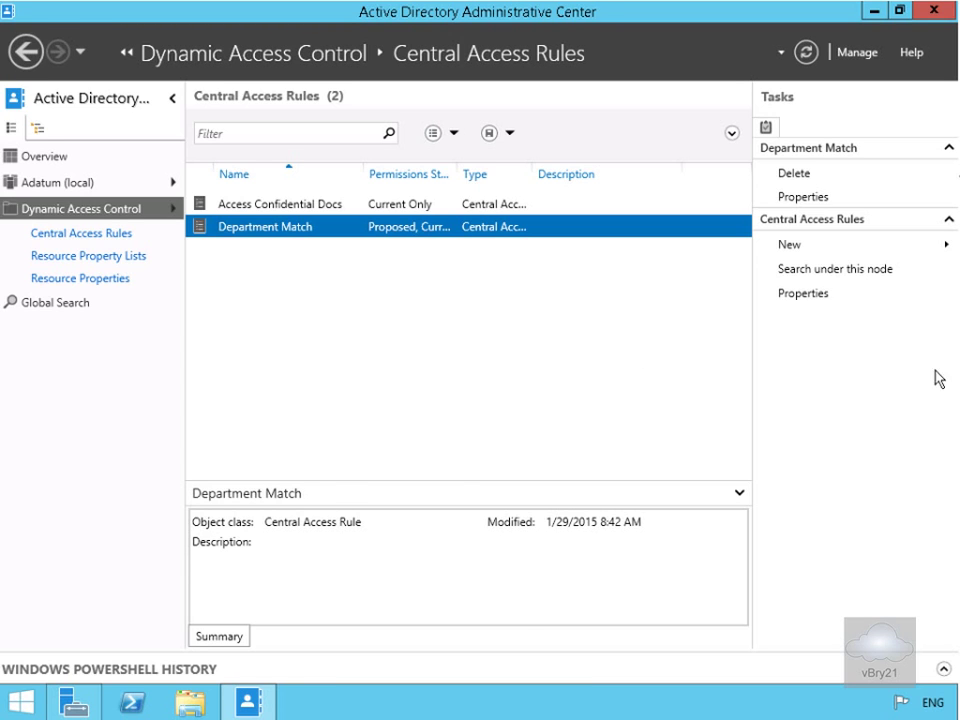
pyautogui.click(72, 700)
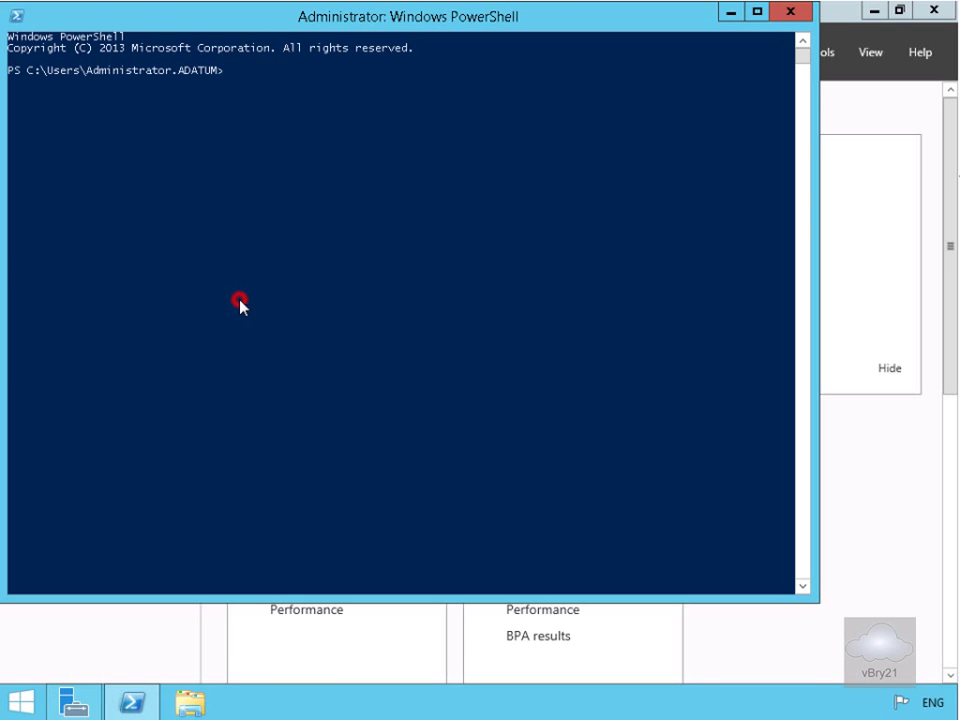
# Run gpupdate /force in PowerShell to start an immediate Group Policy refresh
pyautogui.write('g')
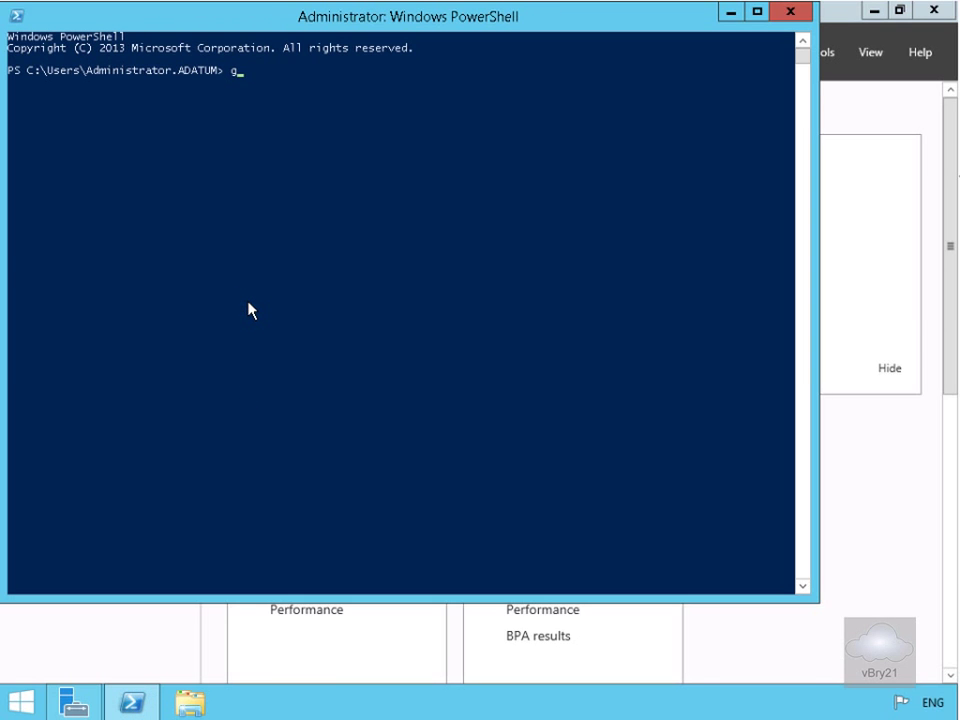
pyautogui.write('pu')
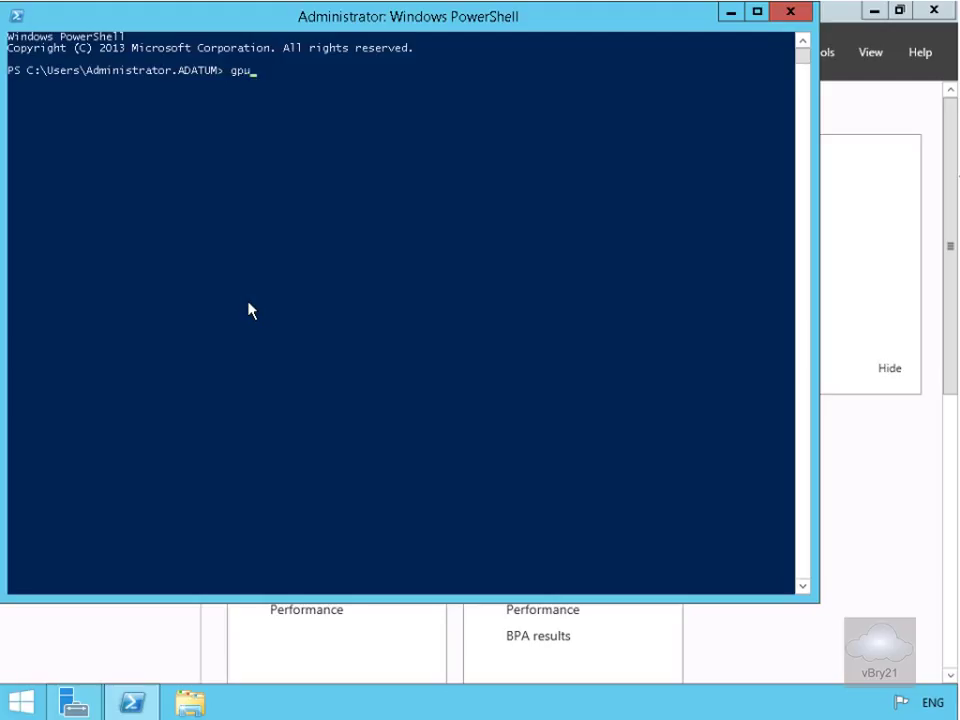
pyautogui.write('pdate /')
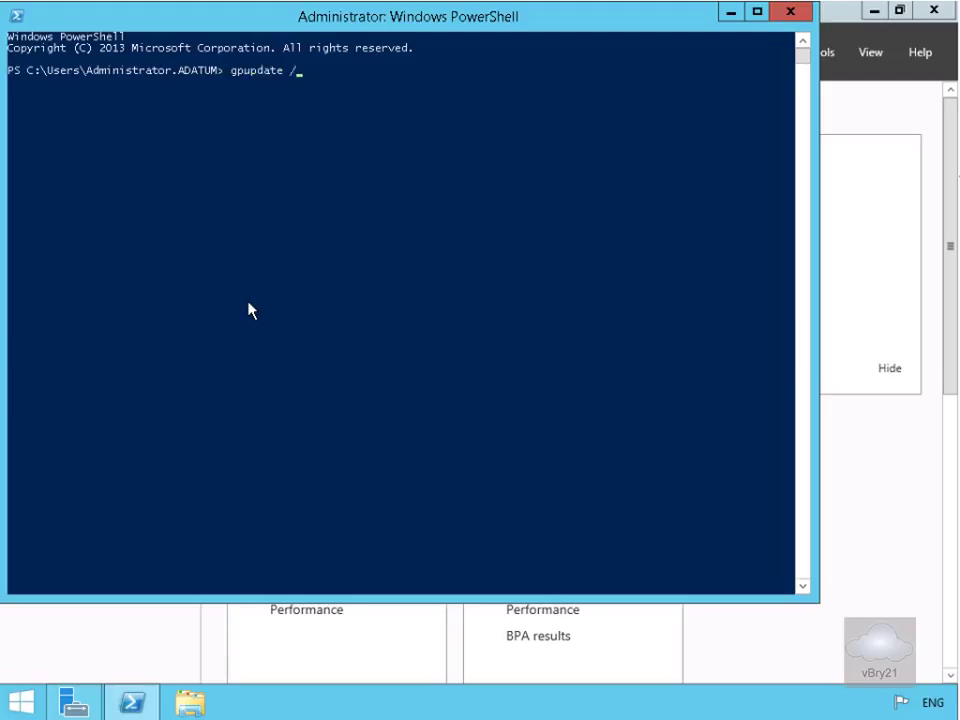
pyautogui.press('Return')
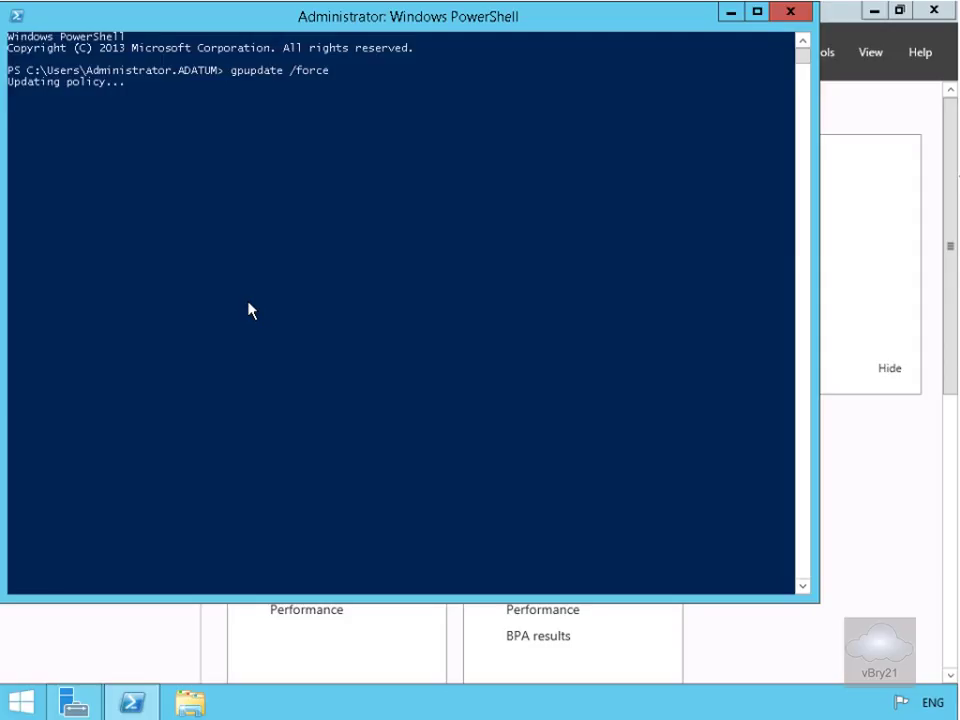